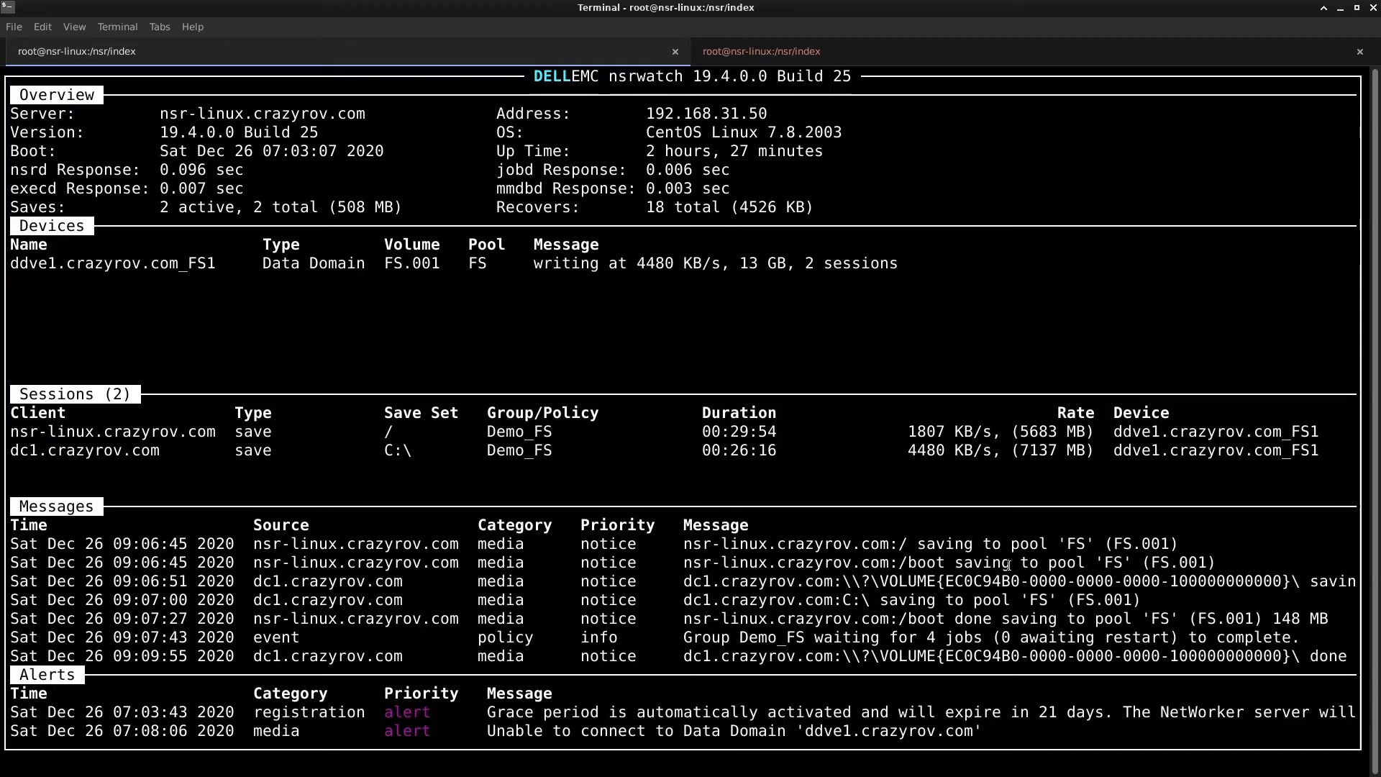
mouse_move(572, 41)
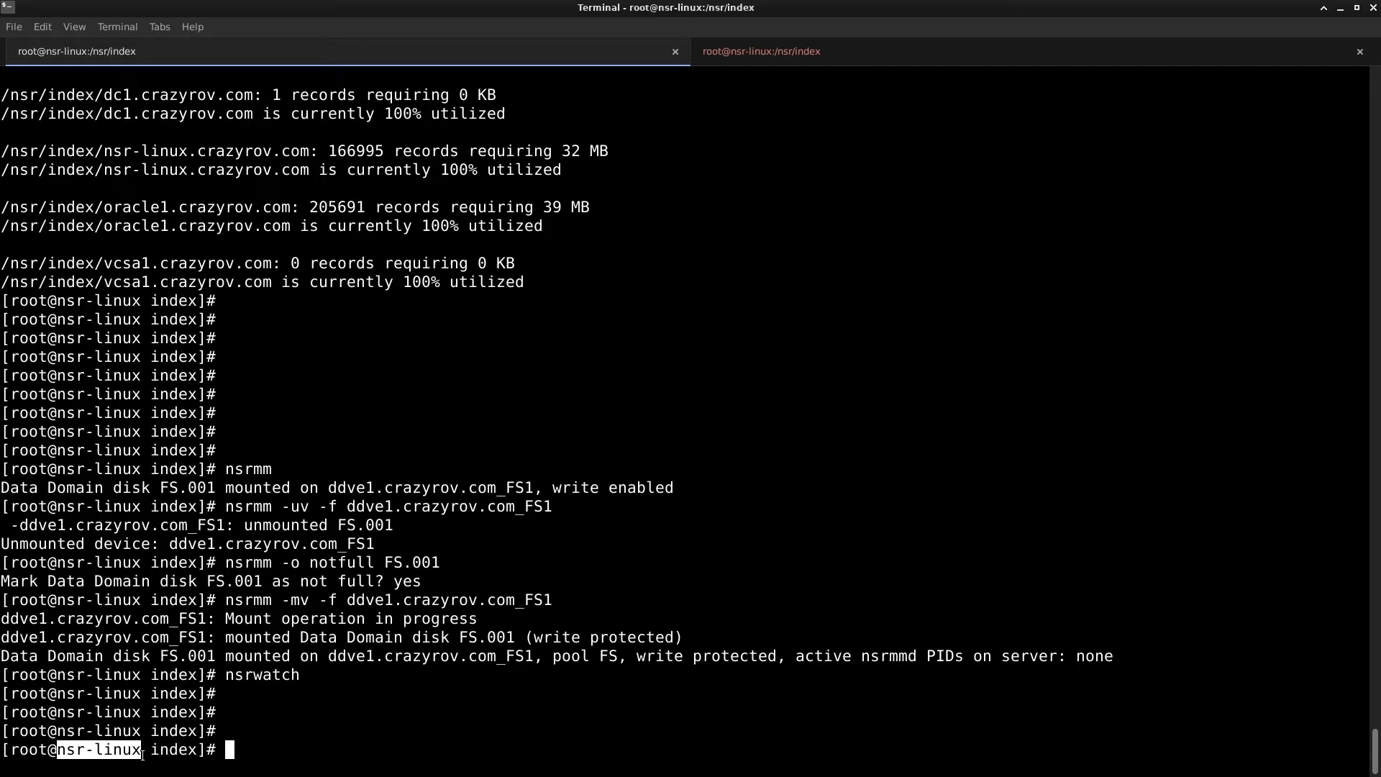
- List all FS.001 save sets for client nsr-linux with mminfo -avot, scrolling to the 26 December /boot entry
text(mminfo -avot -c nsr-linux)
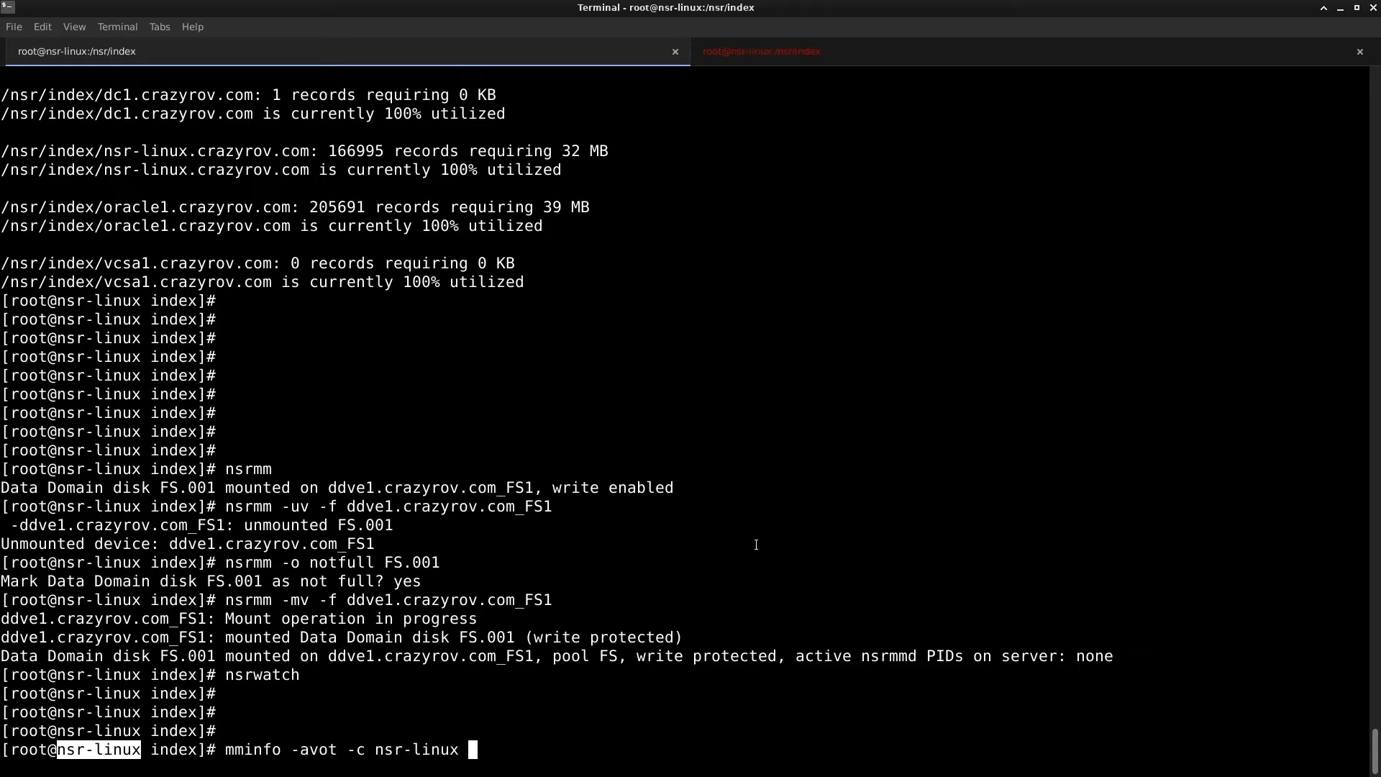
key(Return)
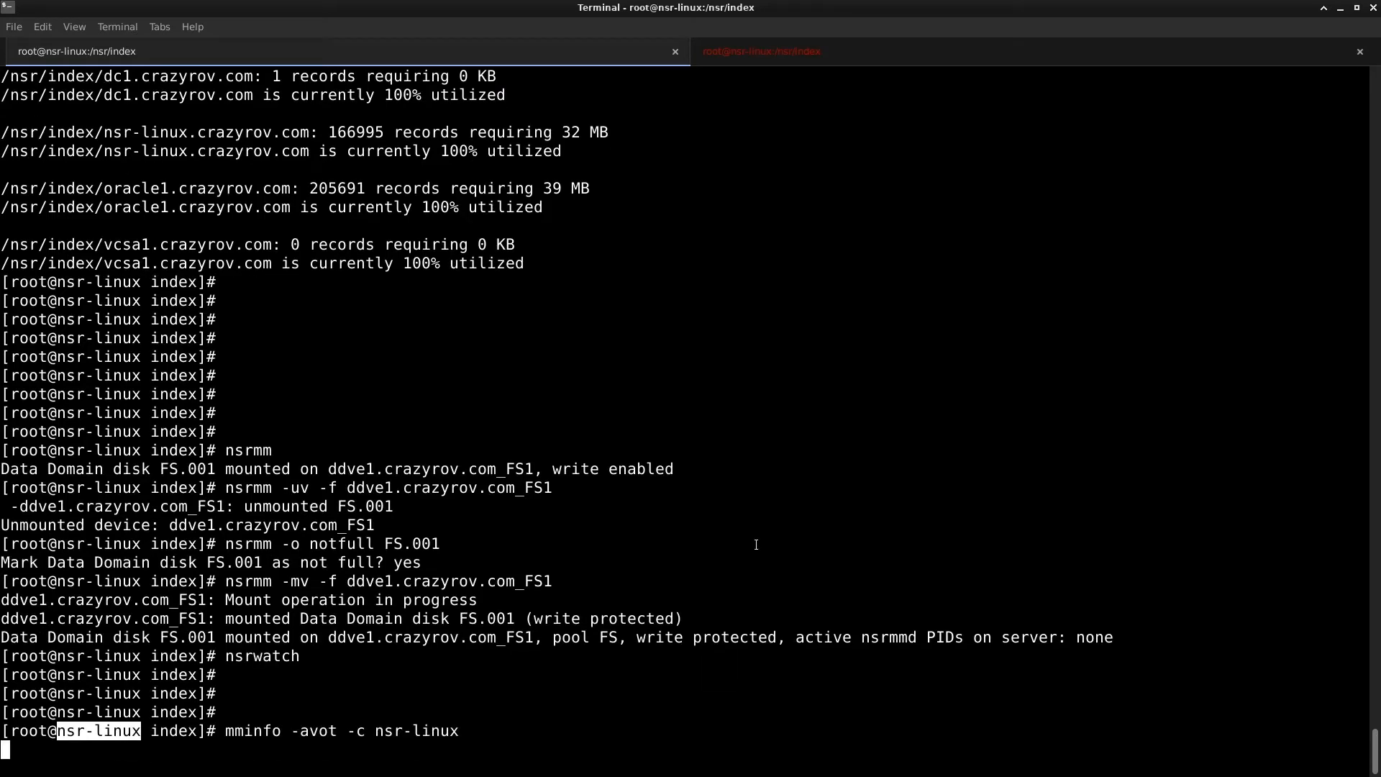
key(Return)
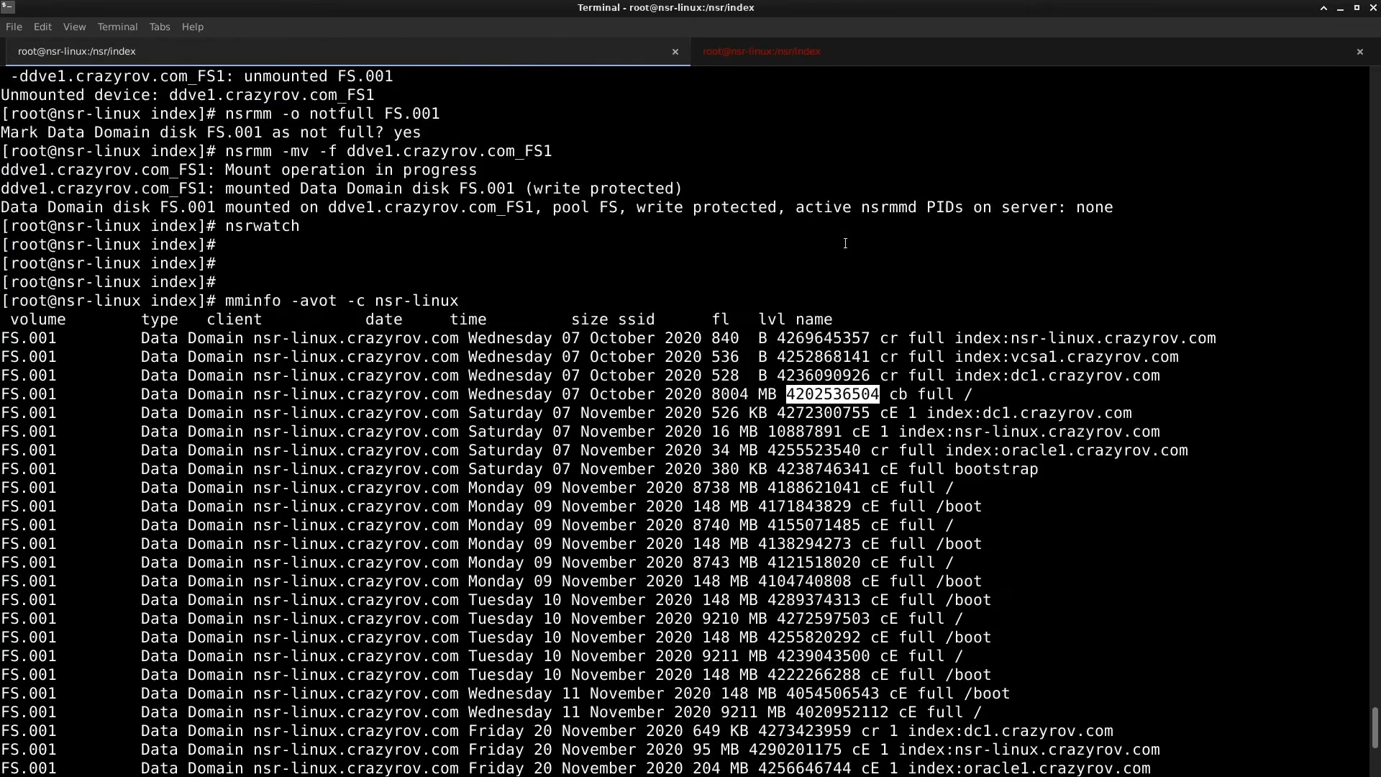
scroll(down, 3)
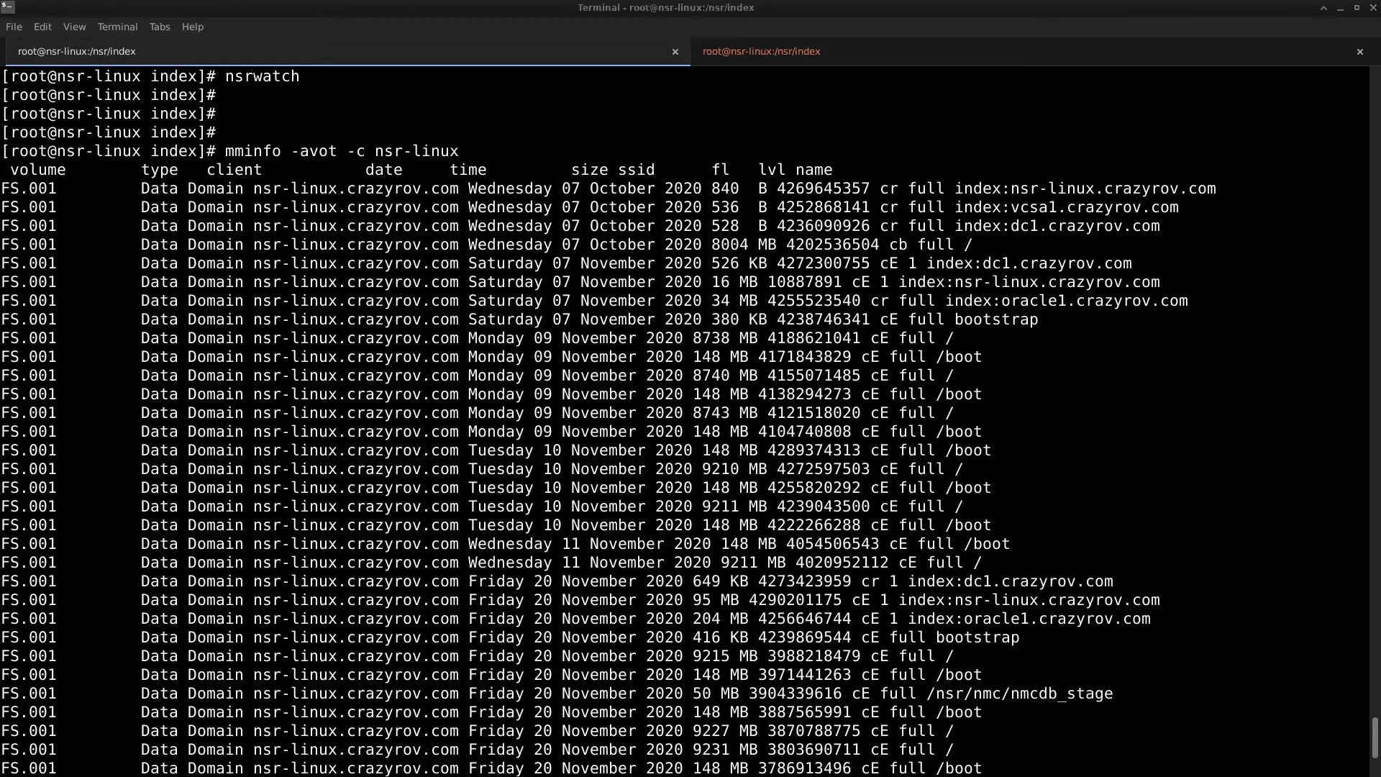
scroll(down, 3)
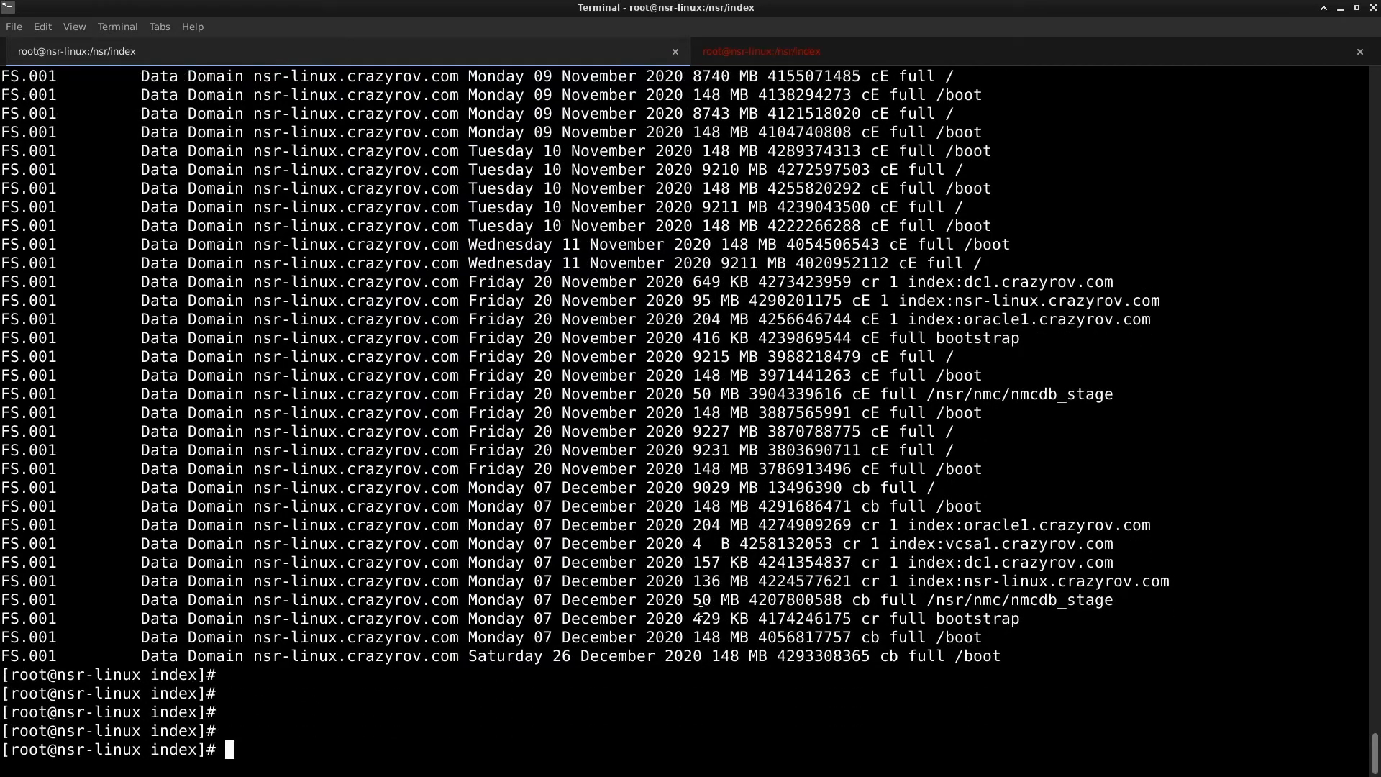
text(nsr)
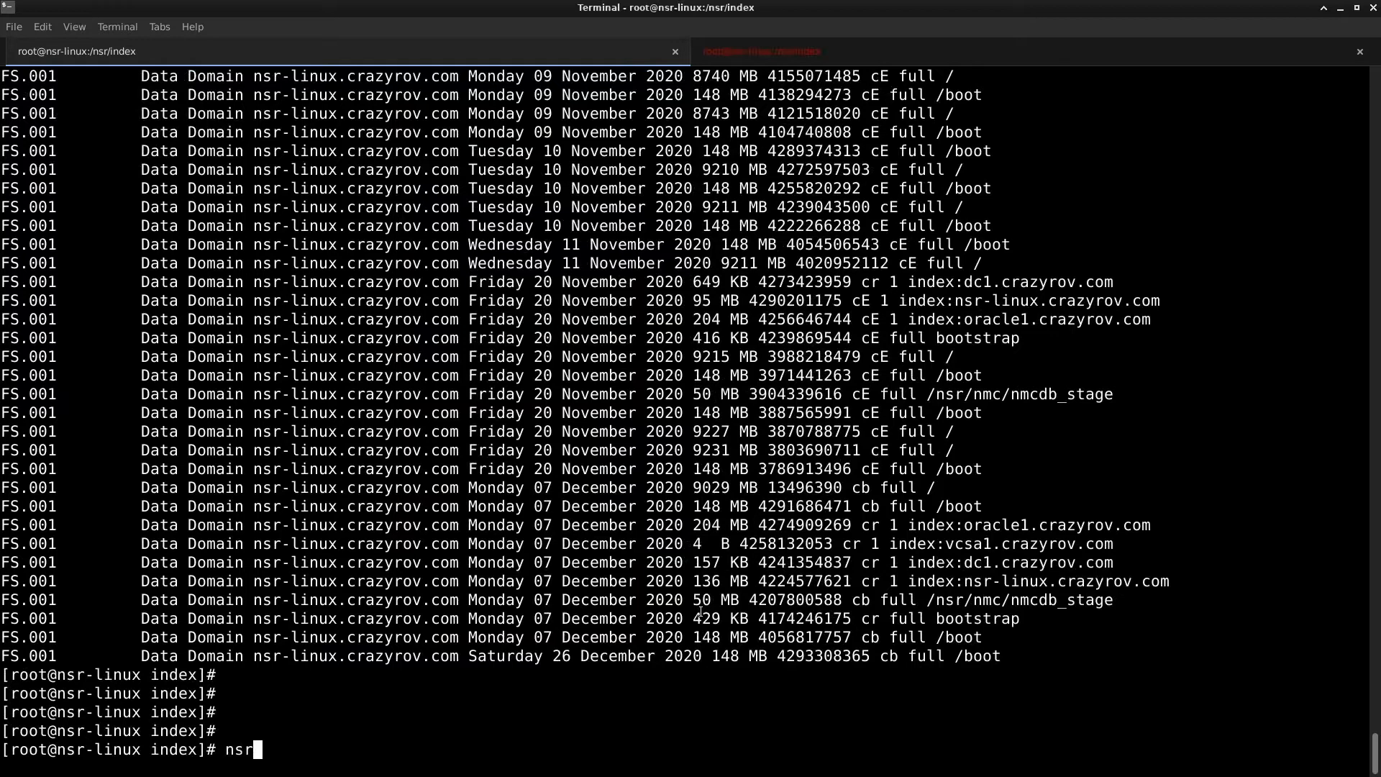
text(mm -)
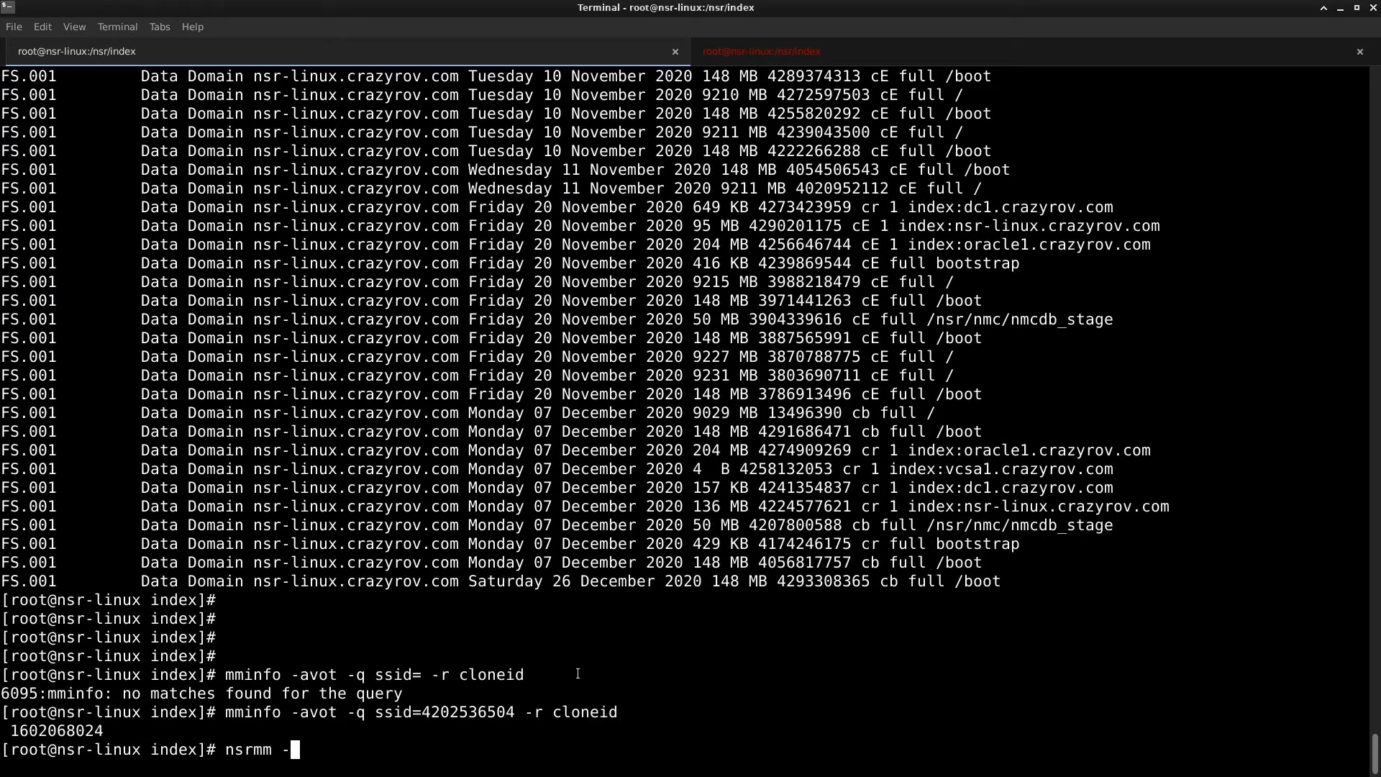
text(d)
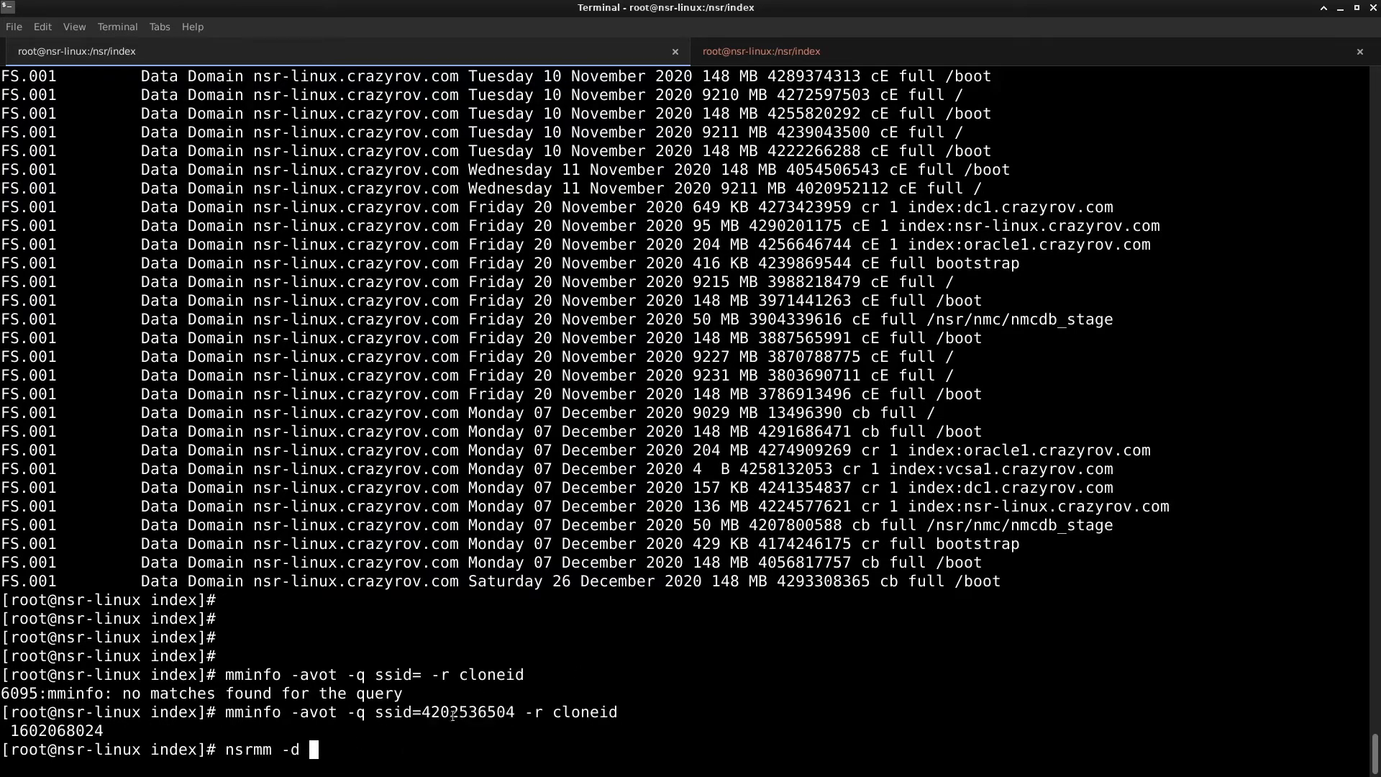
double_click(462, 713)
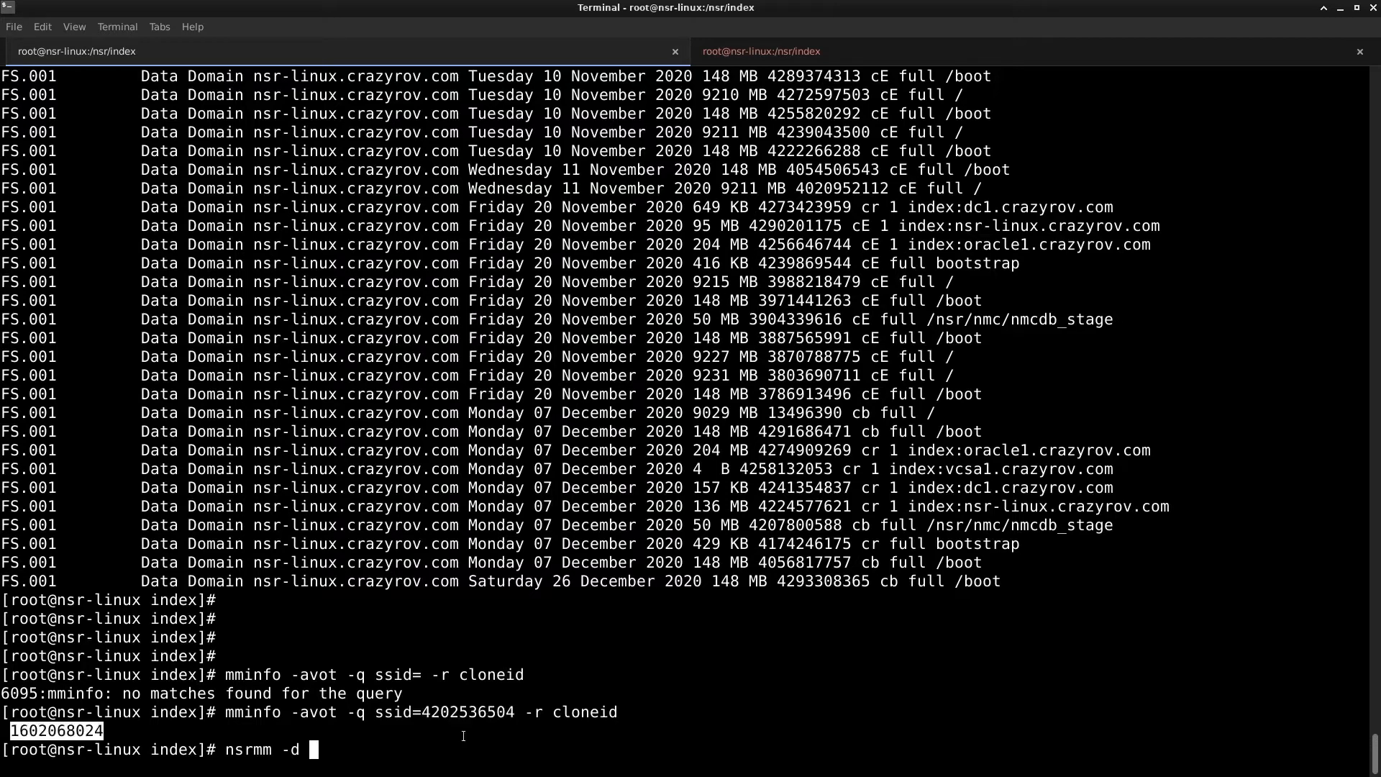
text(-S 4202536504/1602068024)
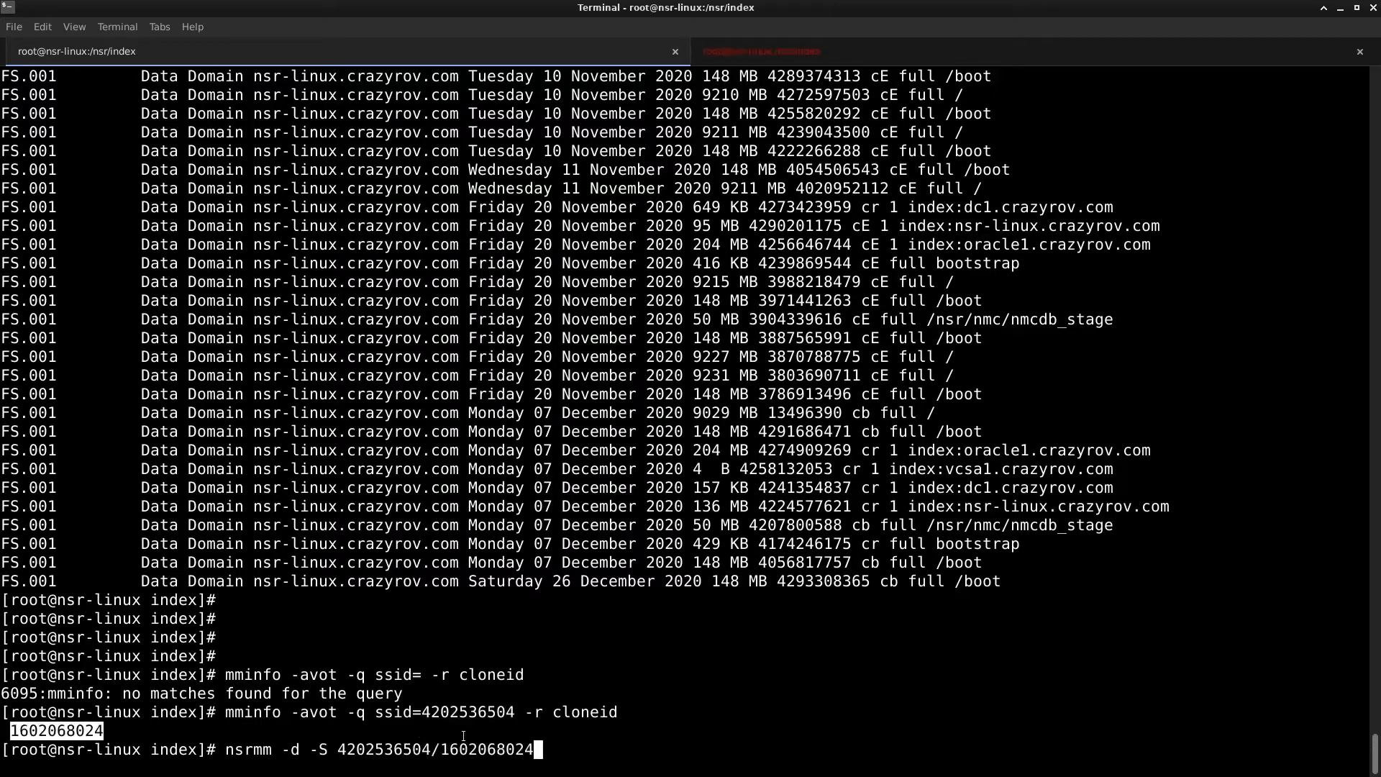
key(Return)
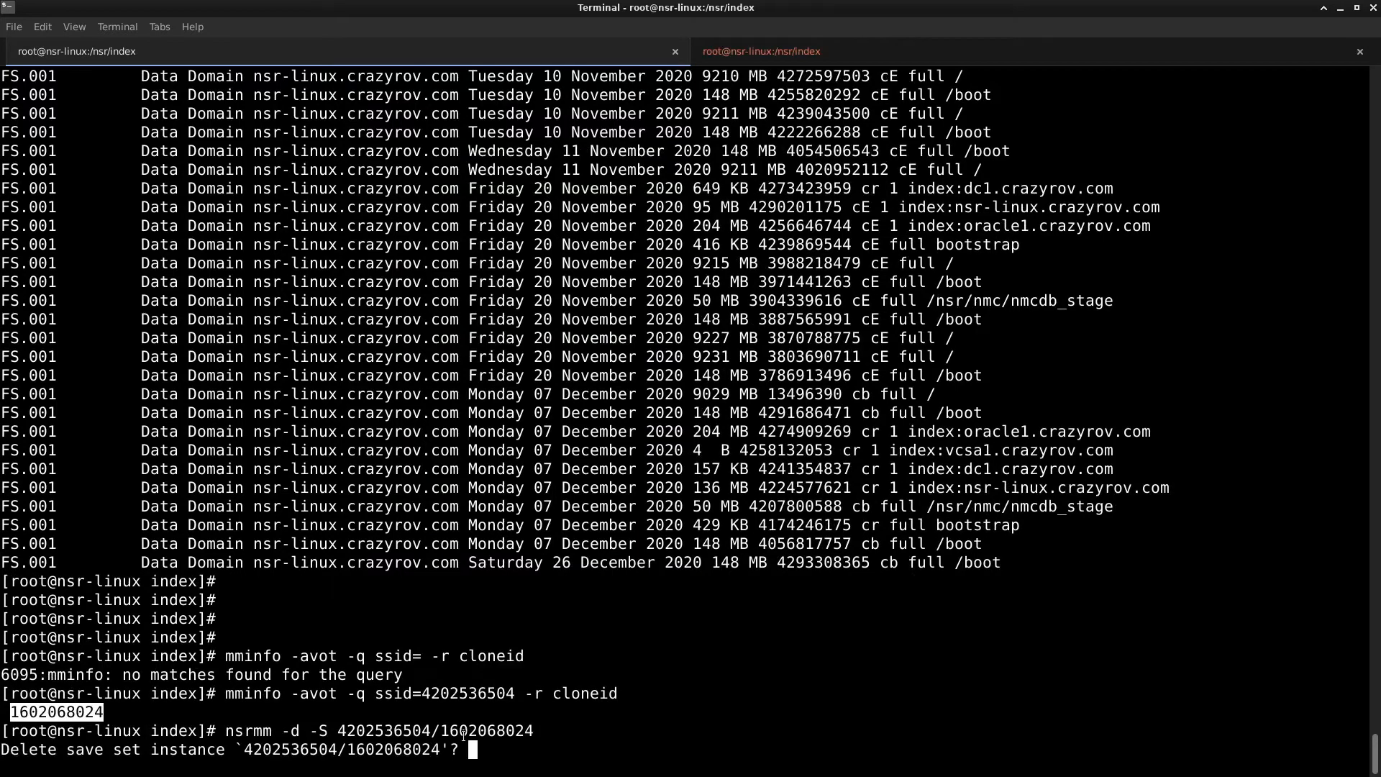
text(yes)
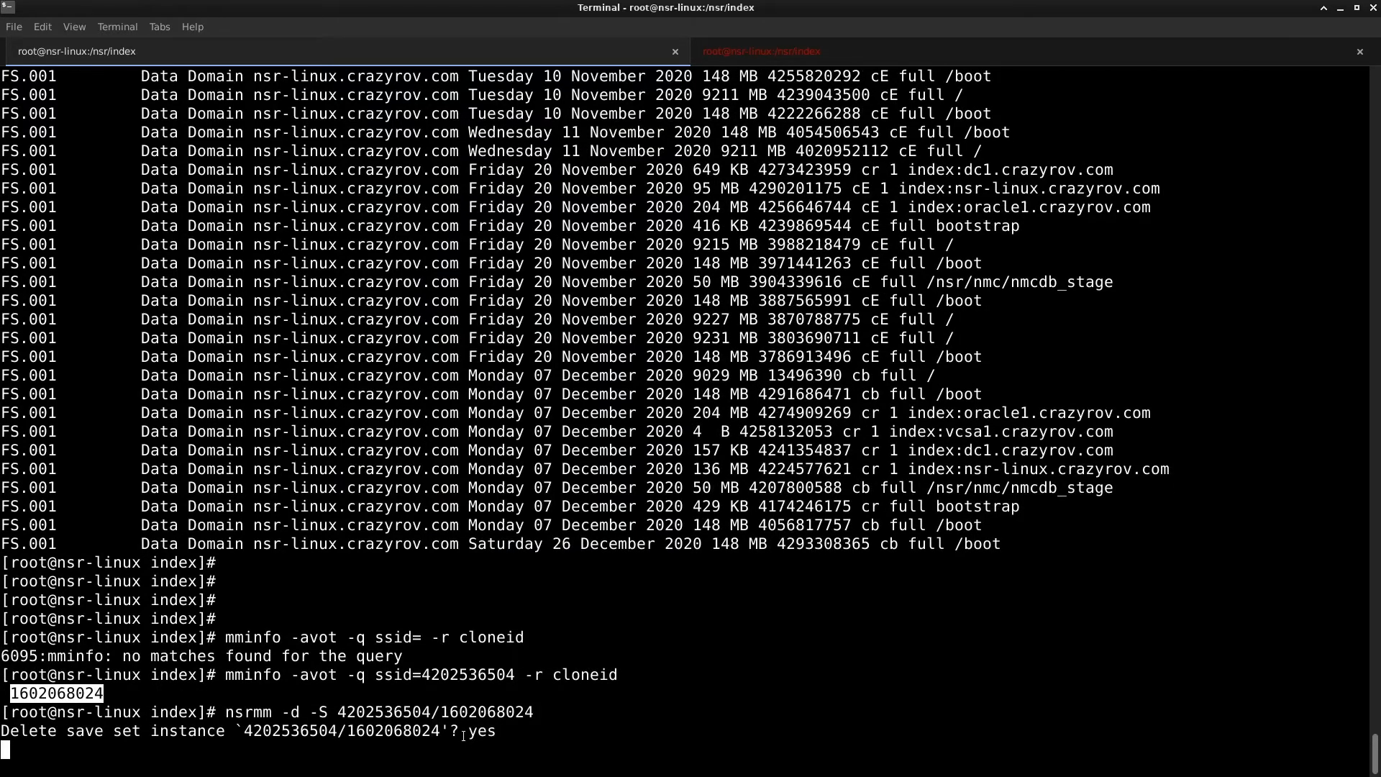
text(cle)
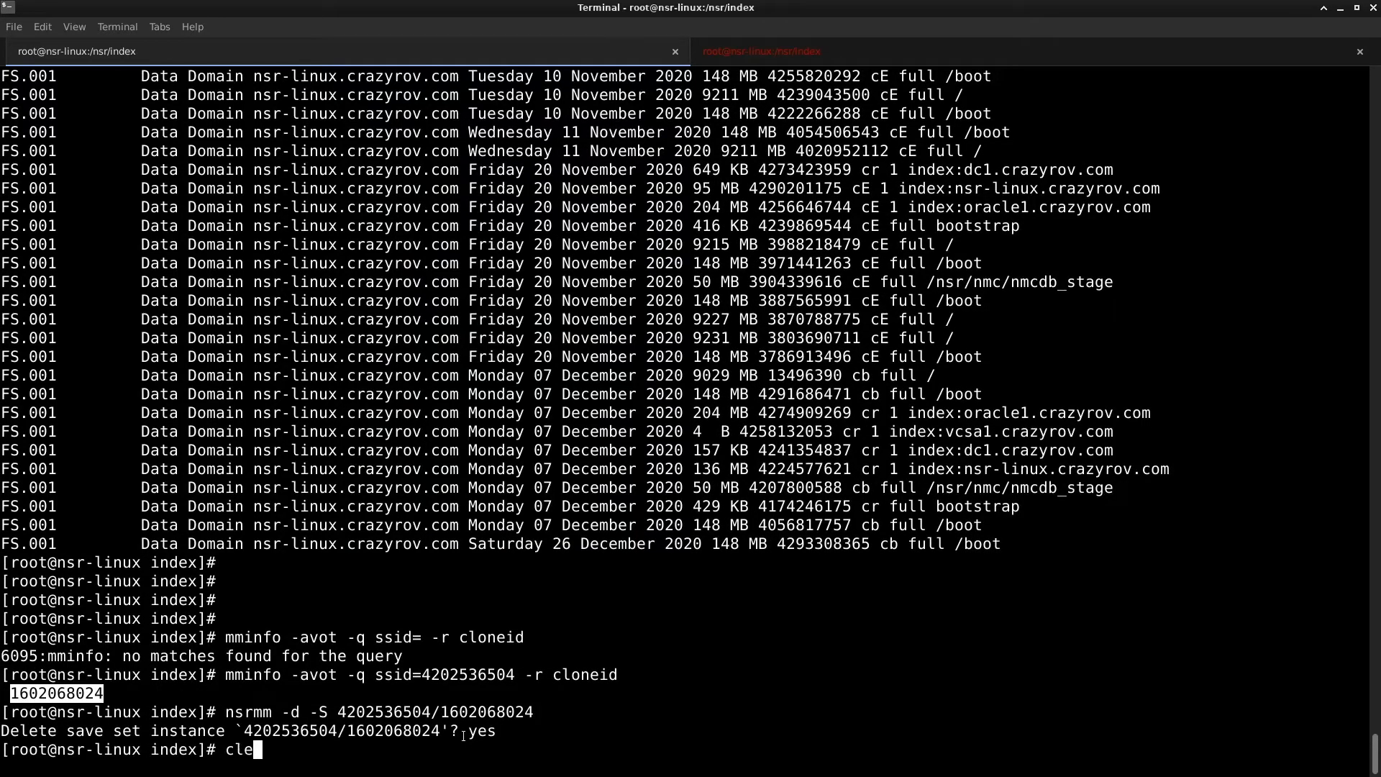
key(Return)
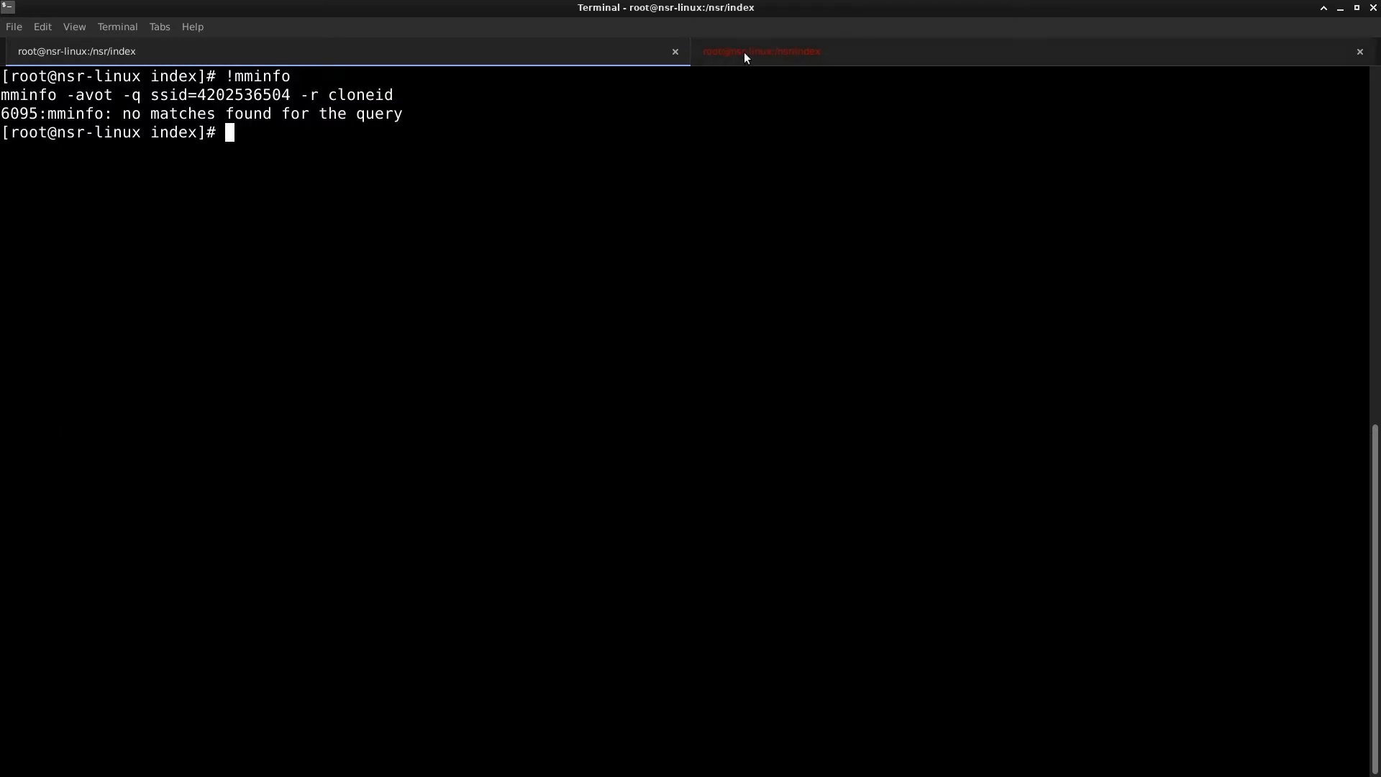
click(760, 50)
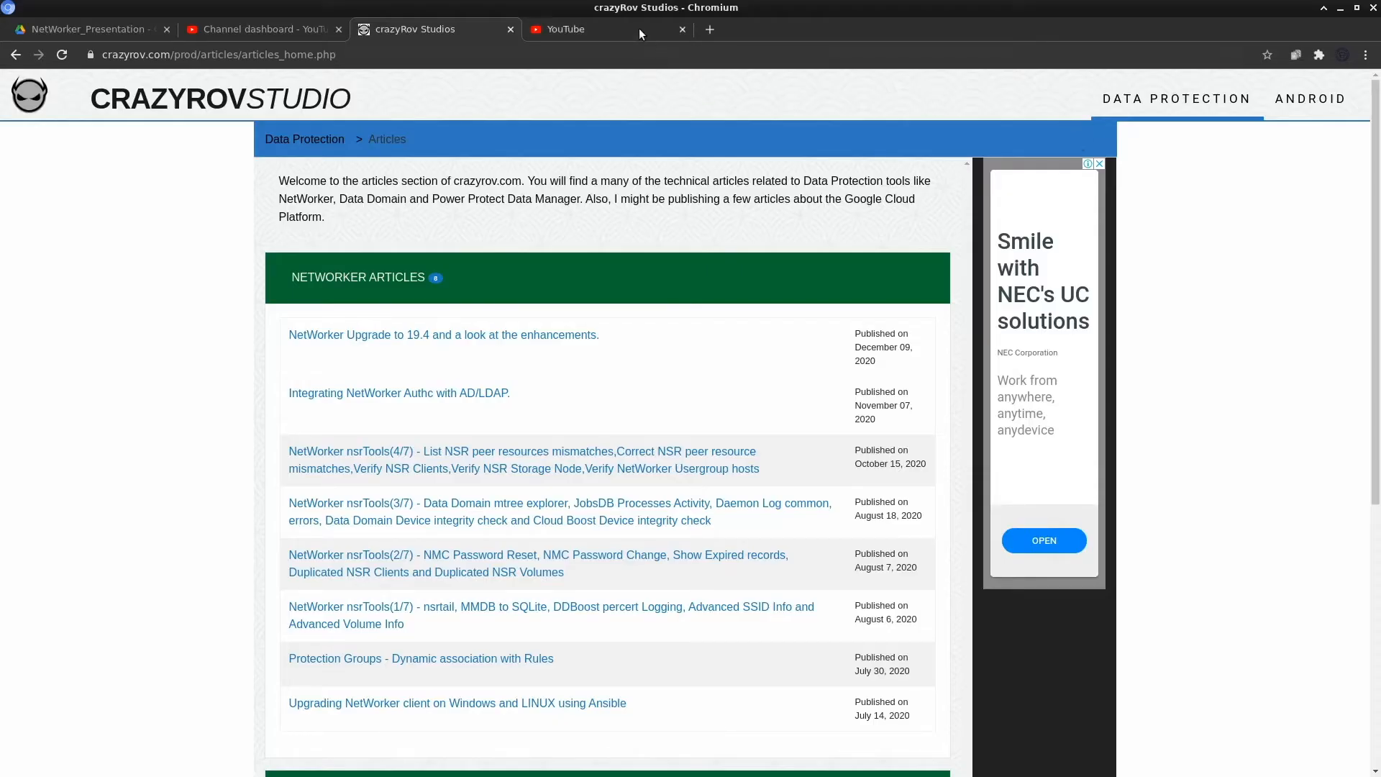
click(567, 29)
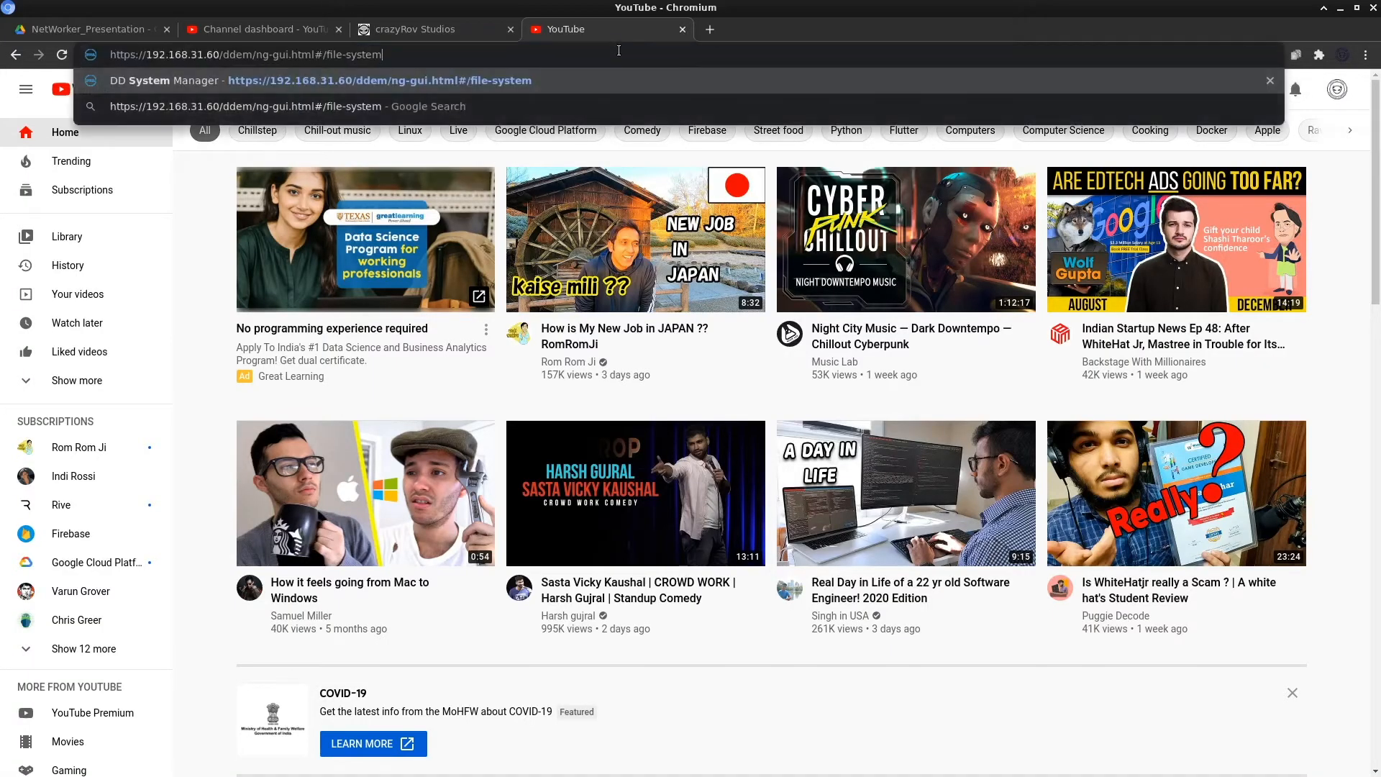
key(Return)
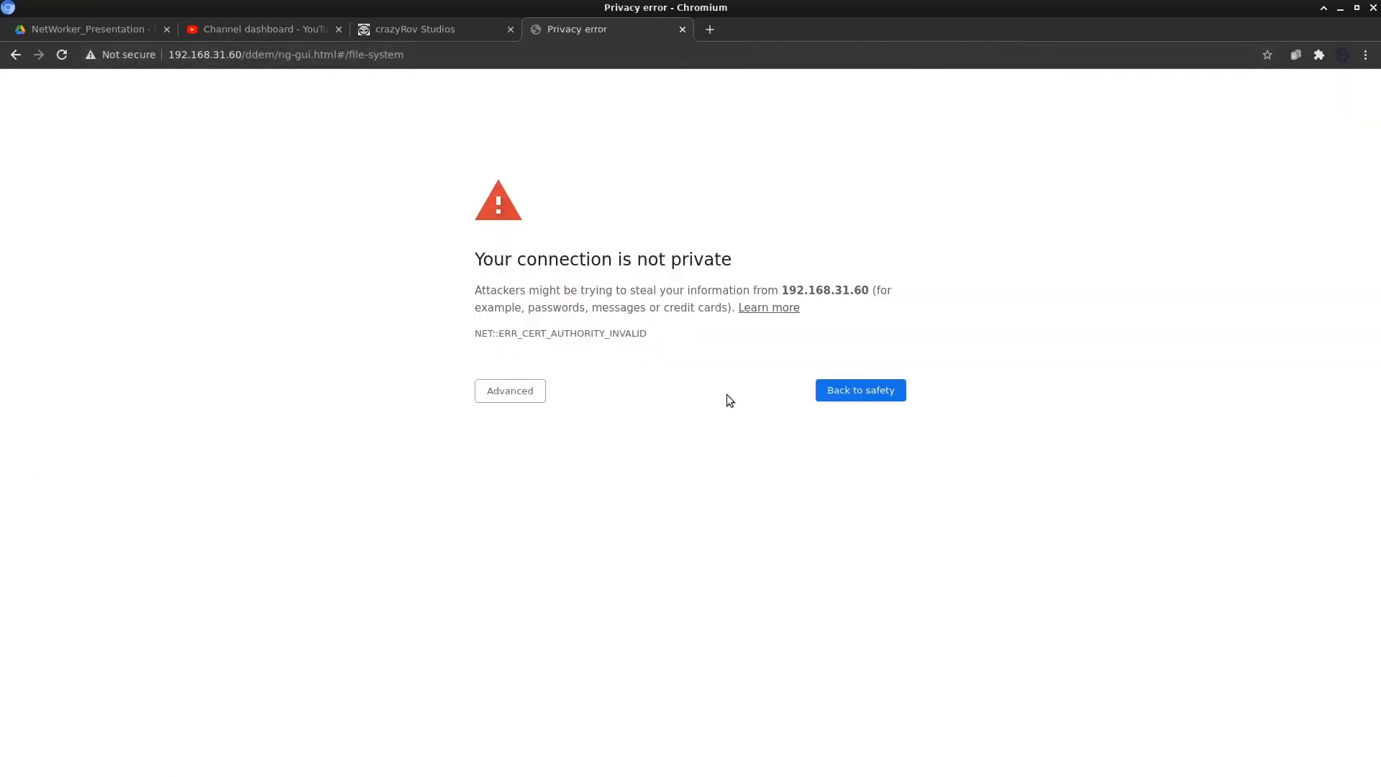
click(509, 390)
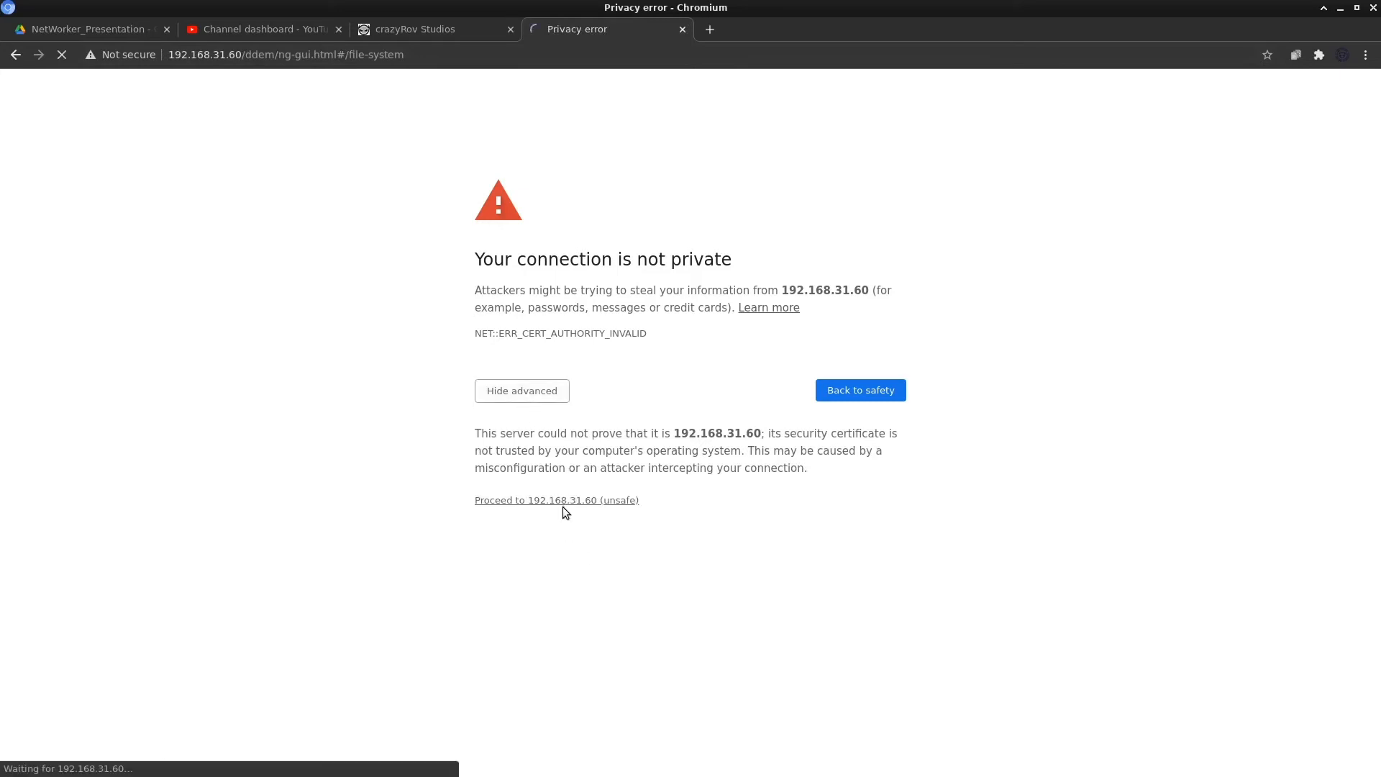
click(556, 499)
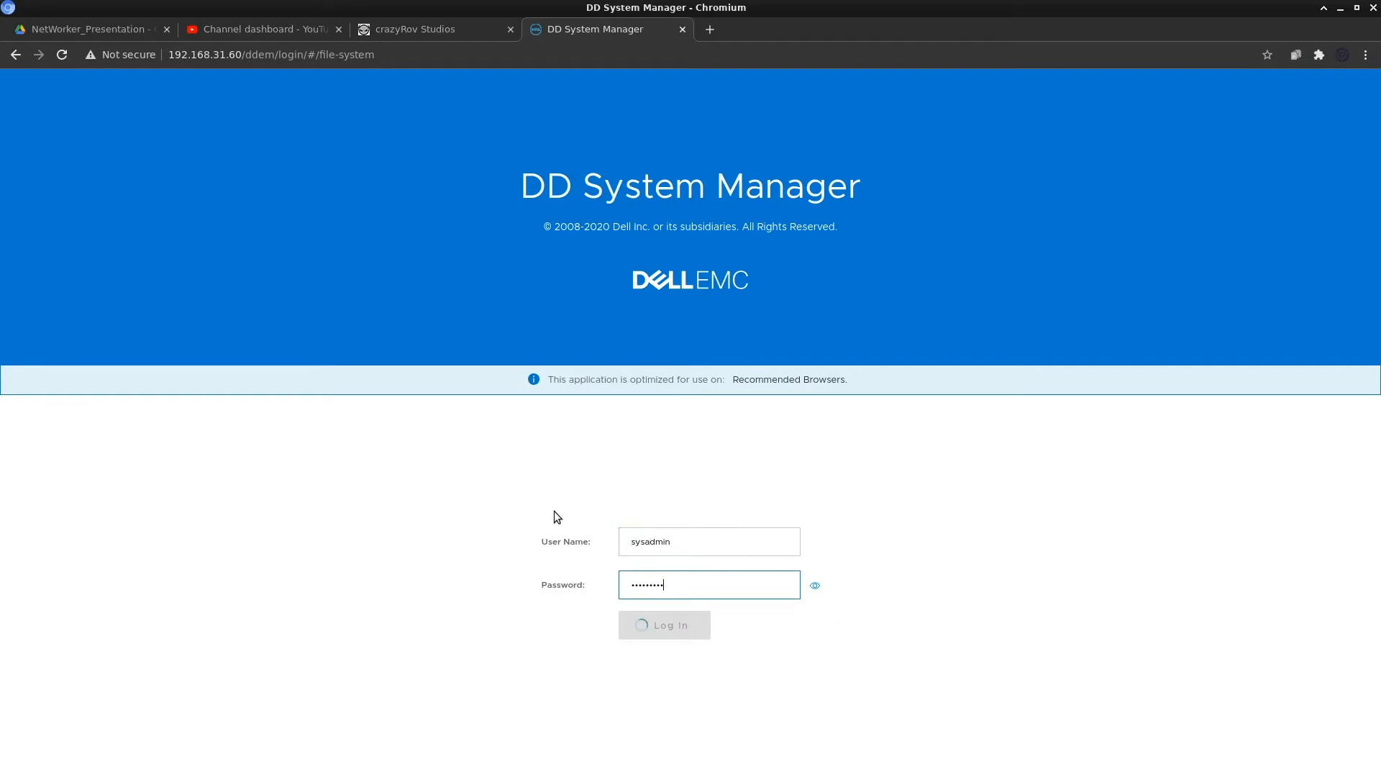
mouse_move(544, 519)
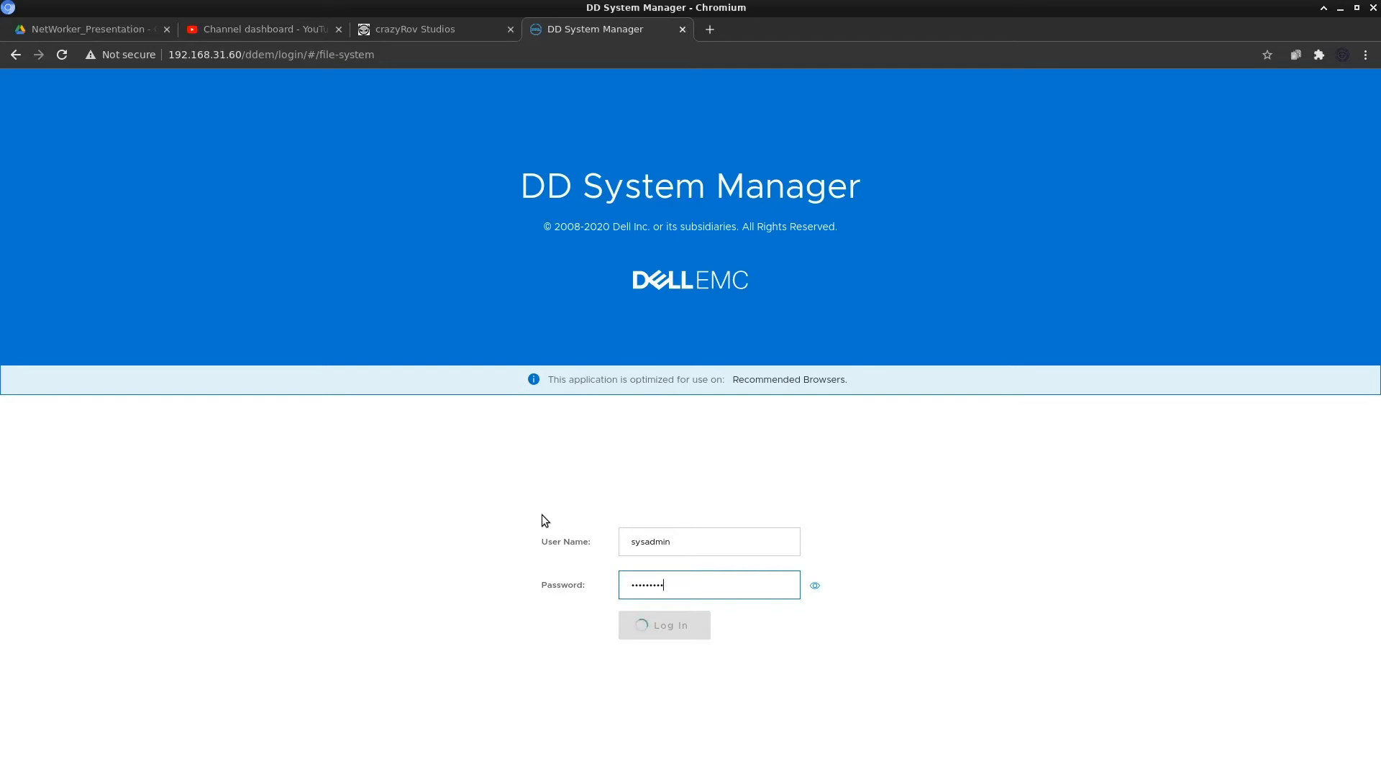
- Log in to DD System Manager and show the File System summary under Data Management (51.0 GiB used)
click(674, 541)
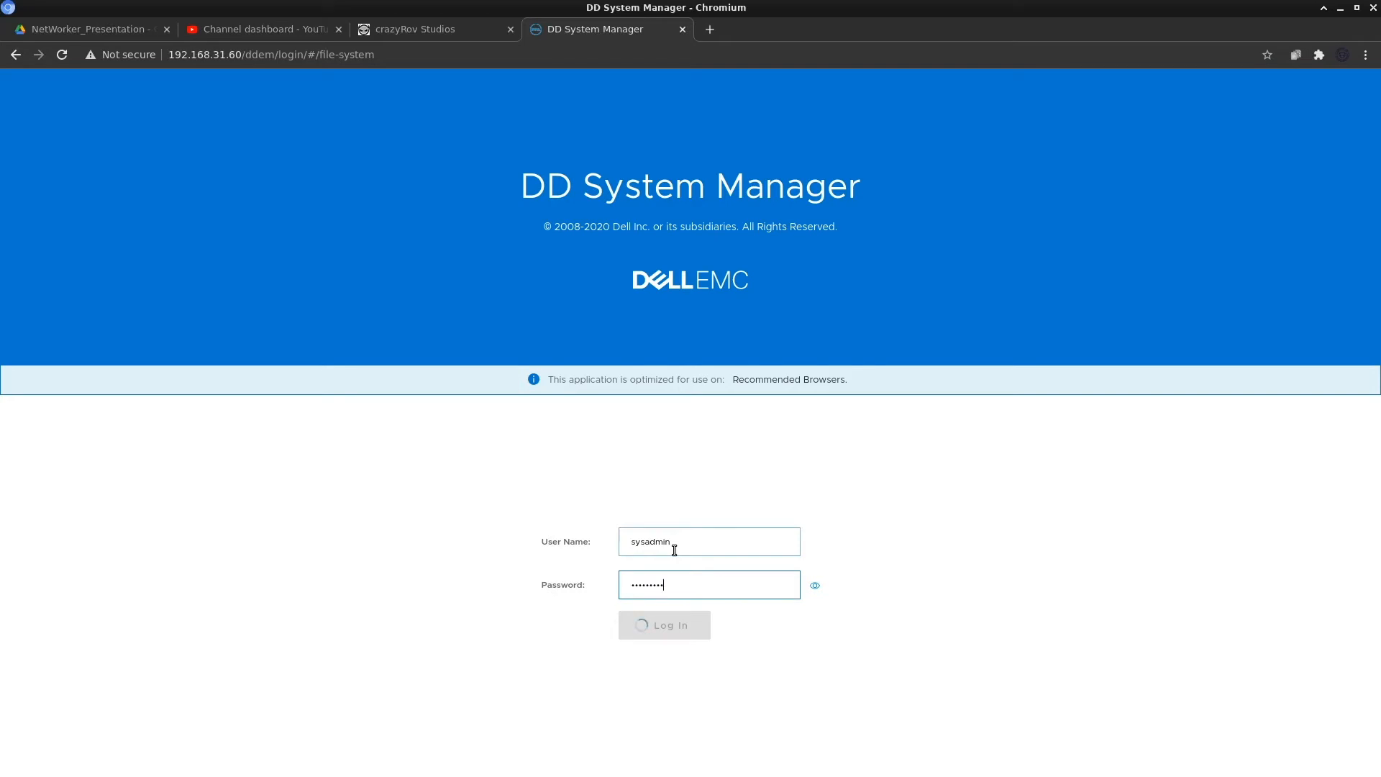
click(663, 624)
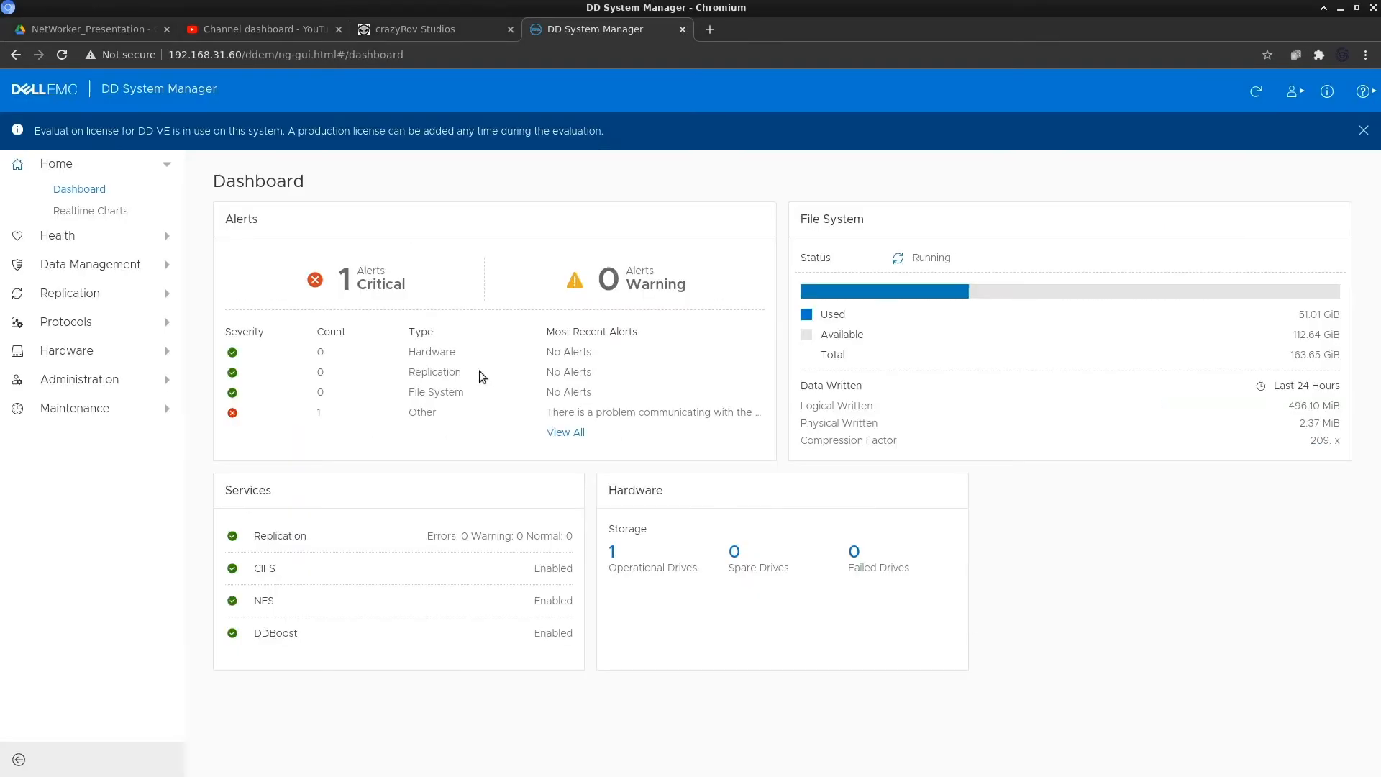
mouse_move(89, 264)
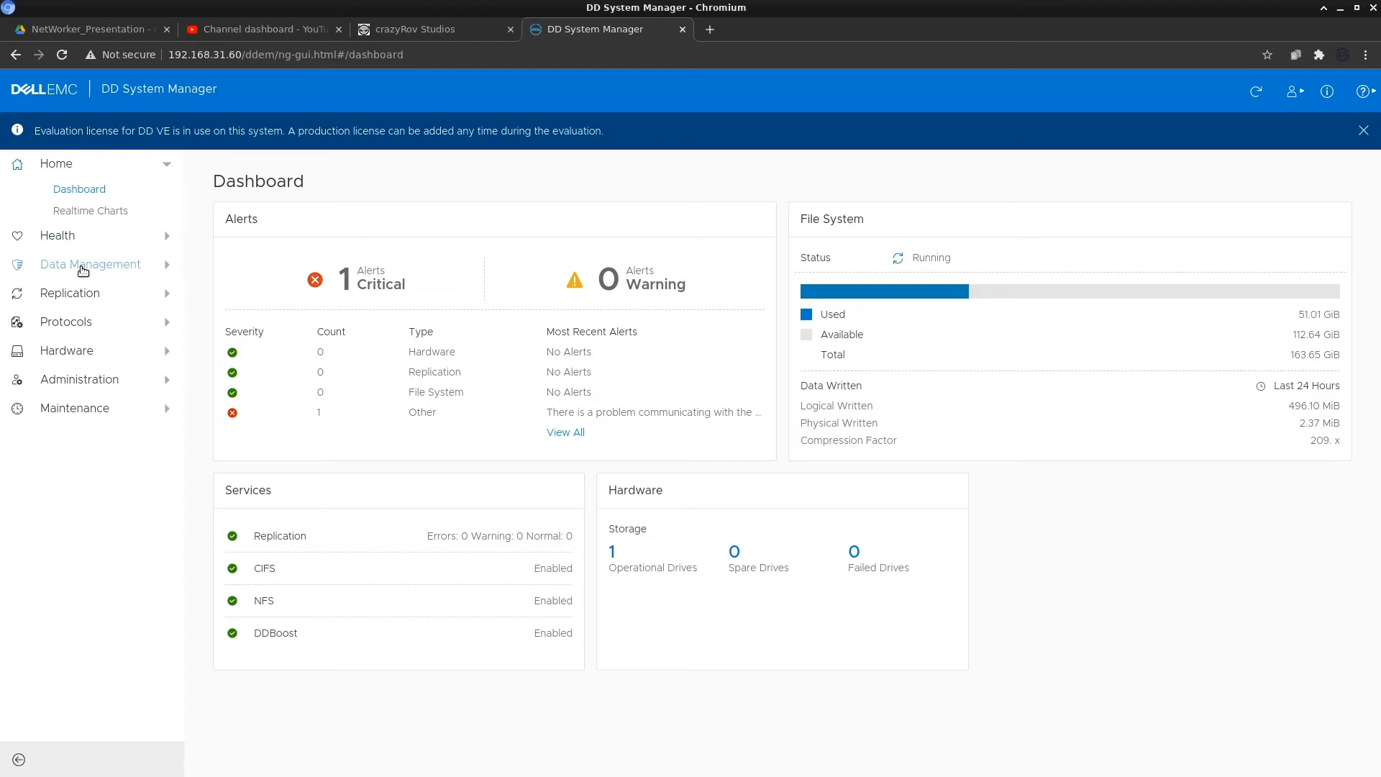
click(90, 265)
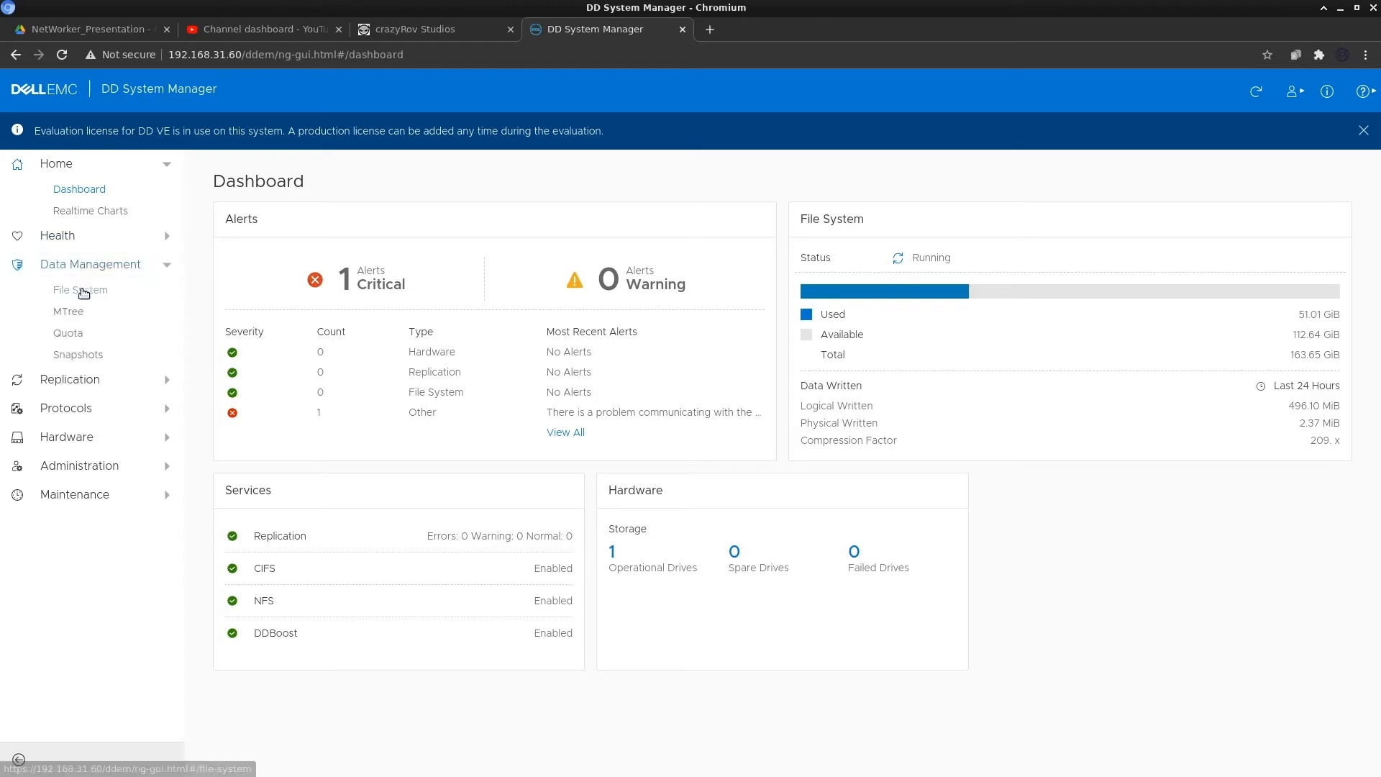
click(81, 289)
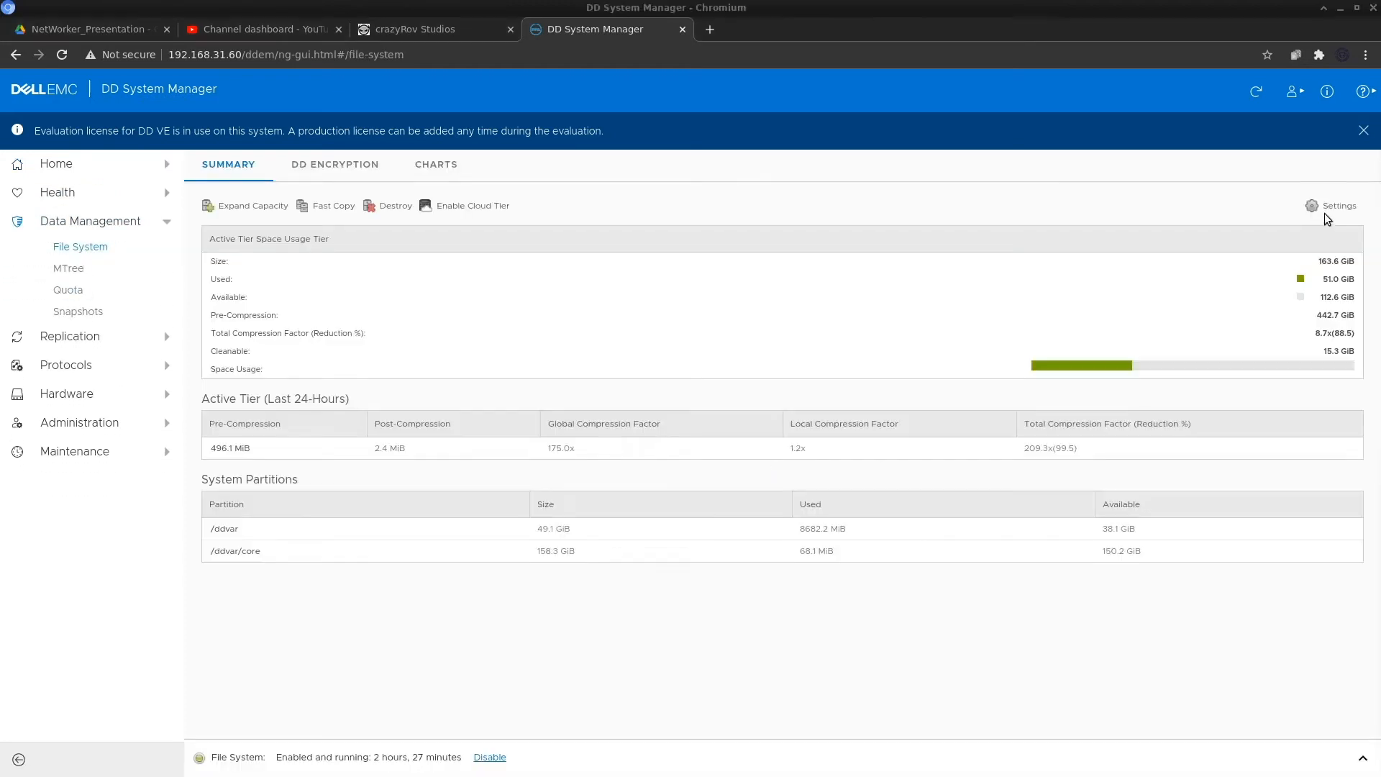
- Set the file system cleaning frequency to Never in Settings and save it
click(1336, 206)
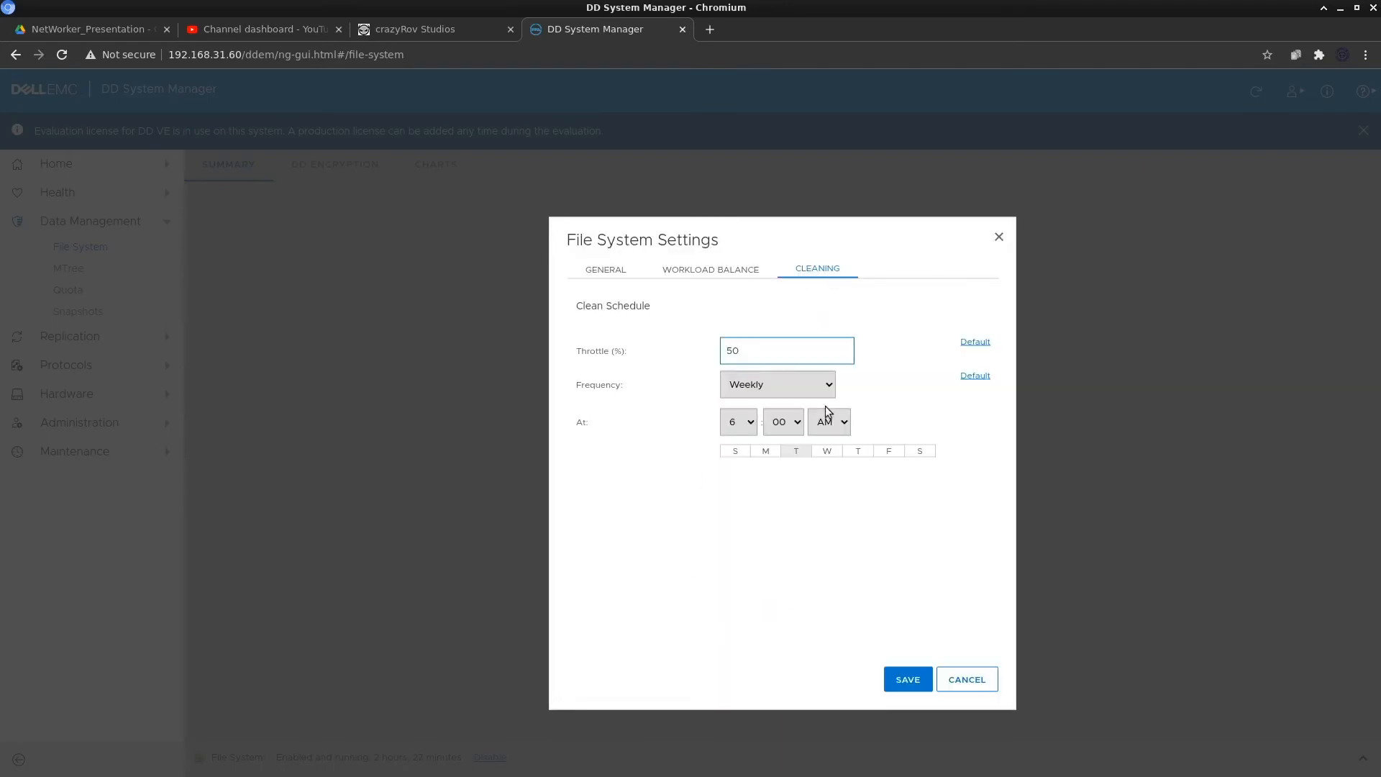
click(775, 384)
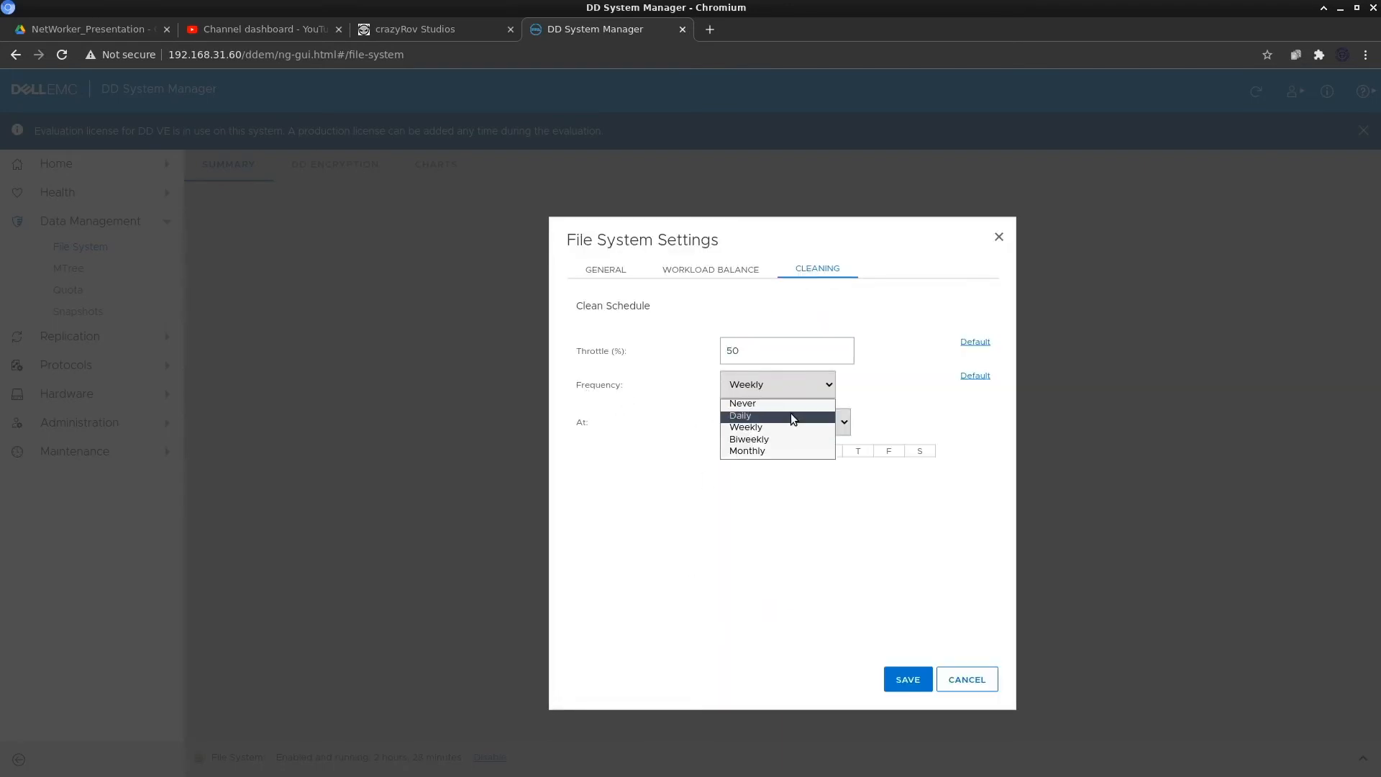
click(742, 402)
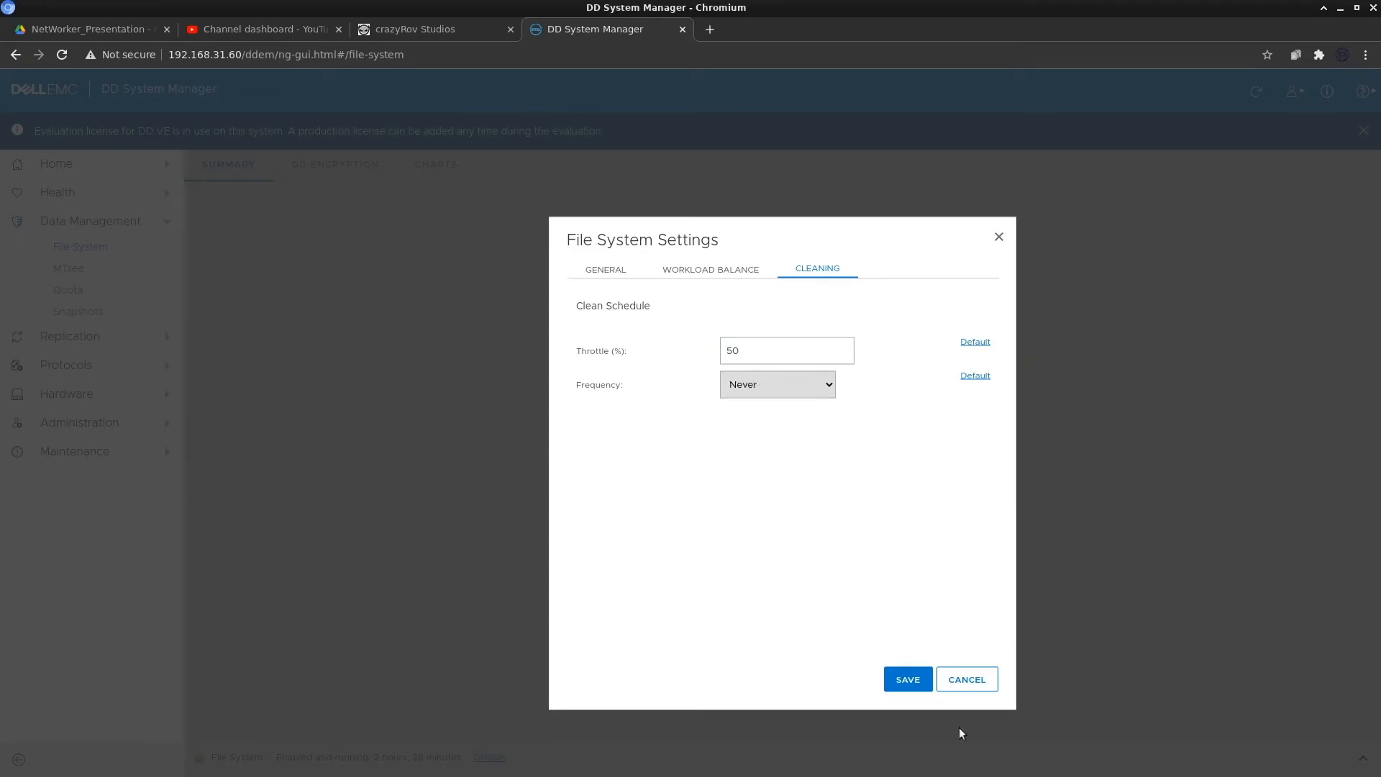
click(907, 679)
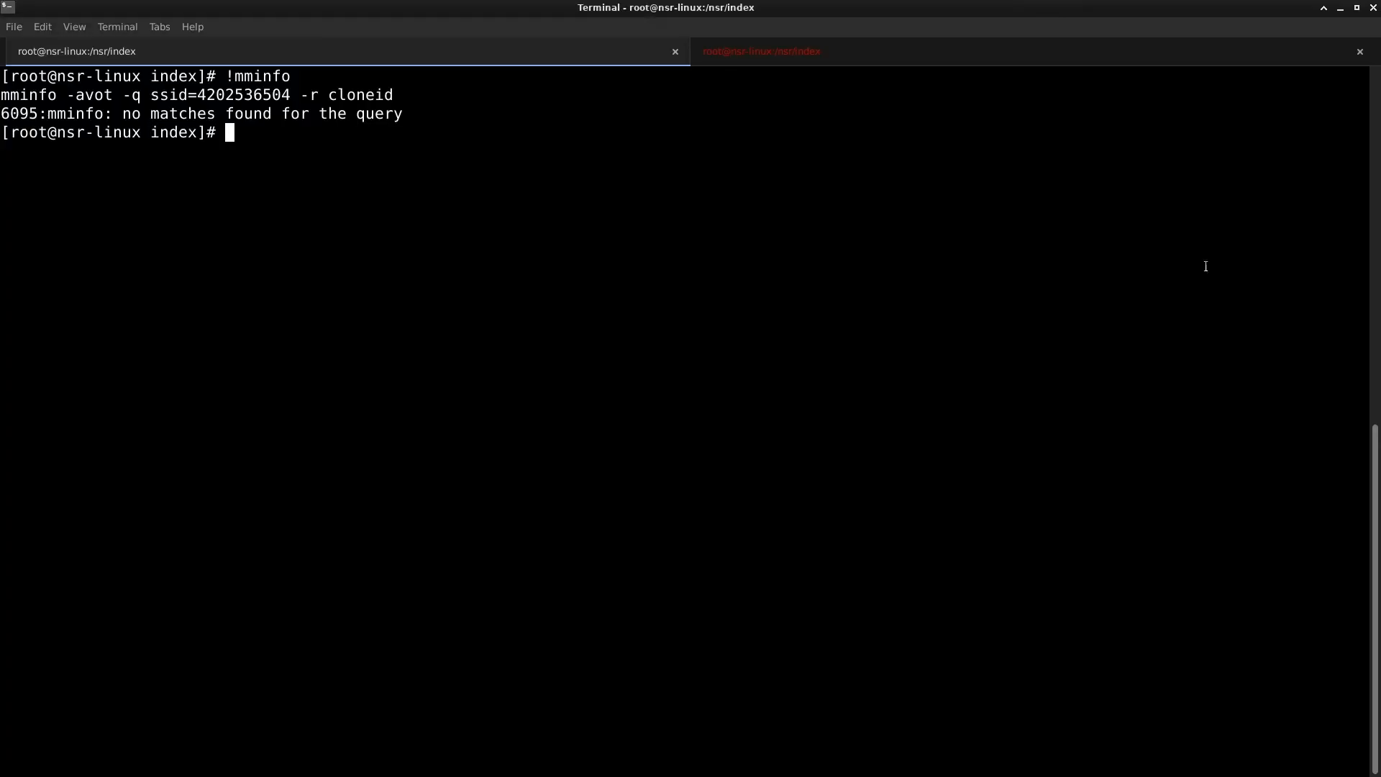
mouse_move(478, 210)
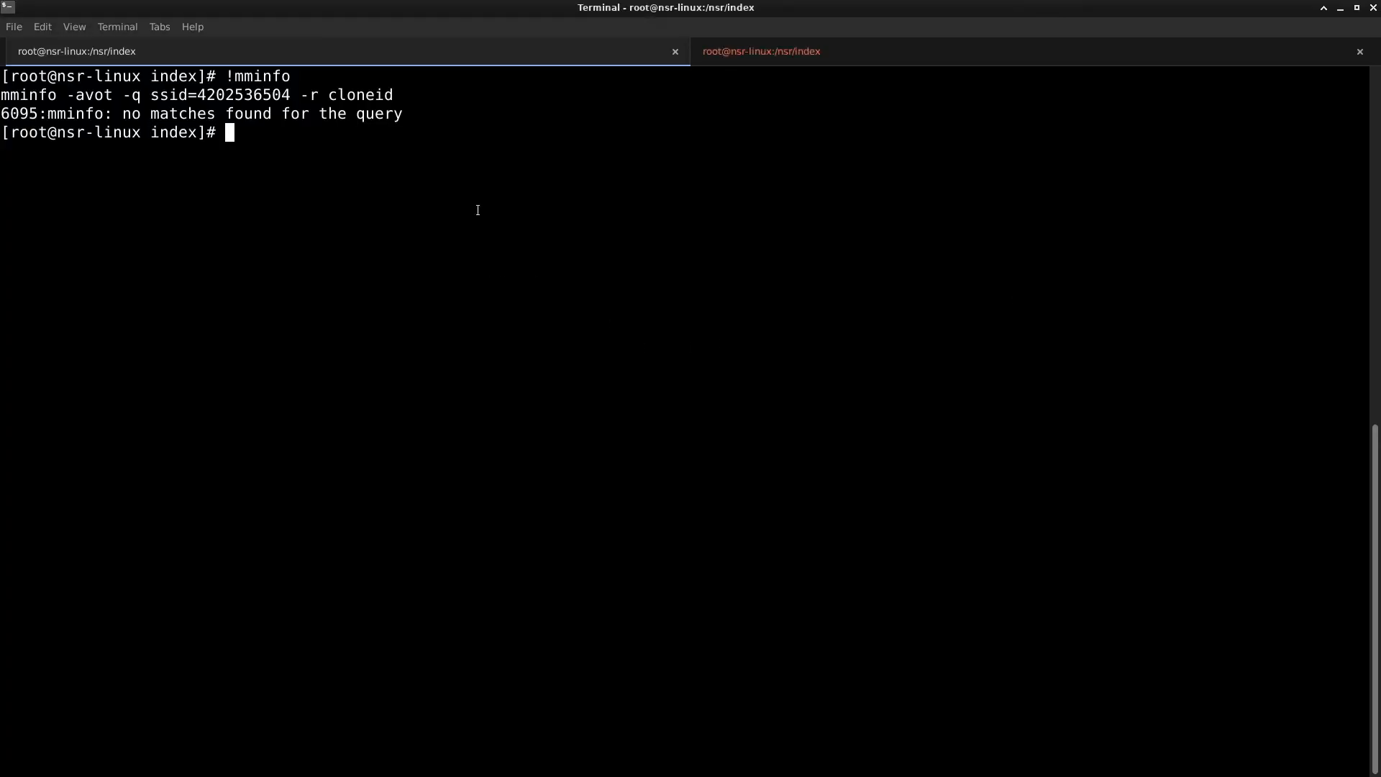
- Run nsrmm to show FS.001 mounted write-enabled on ddve1.crazyrov.com_FS1, then begin a scanner command
text(nsrmm)
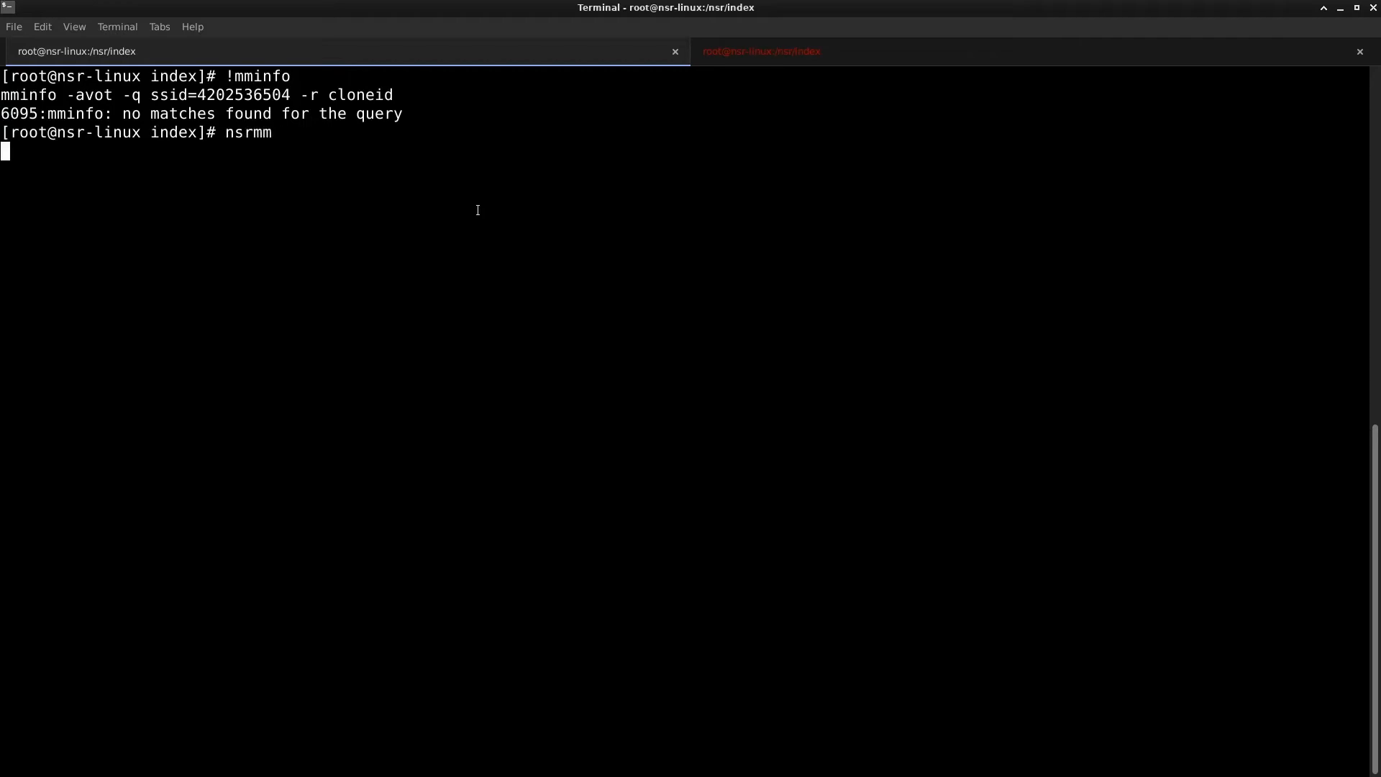
key(Return)
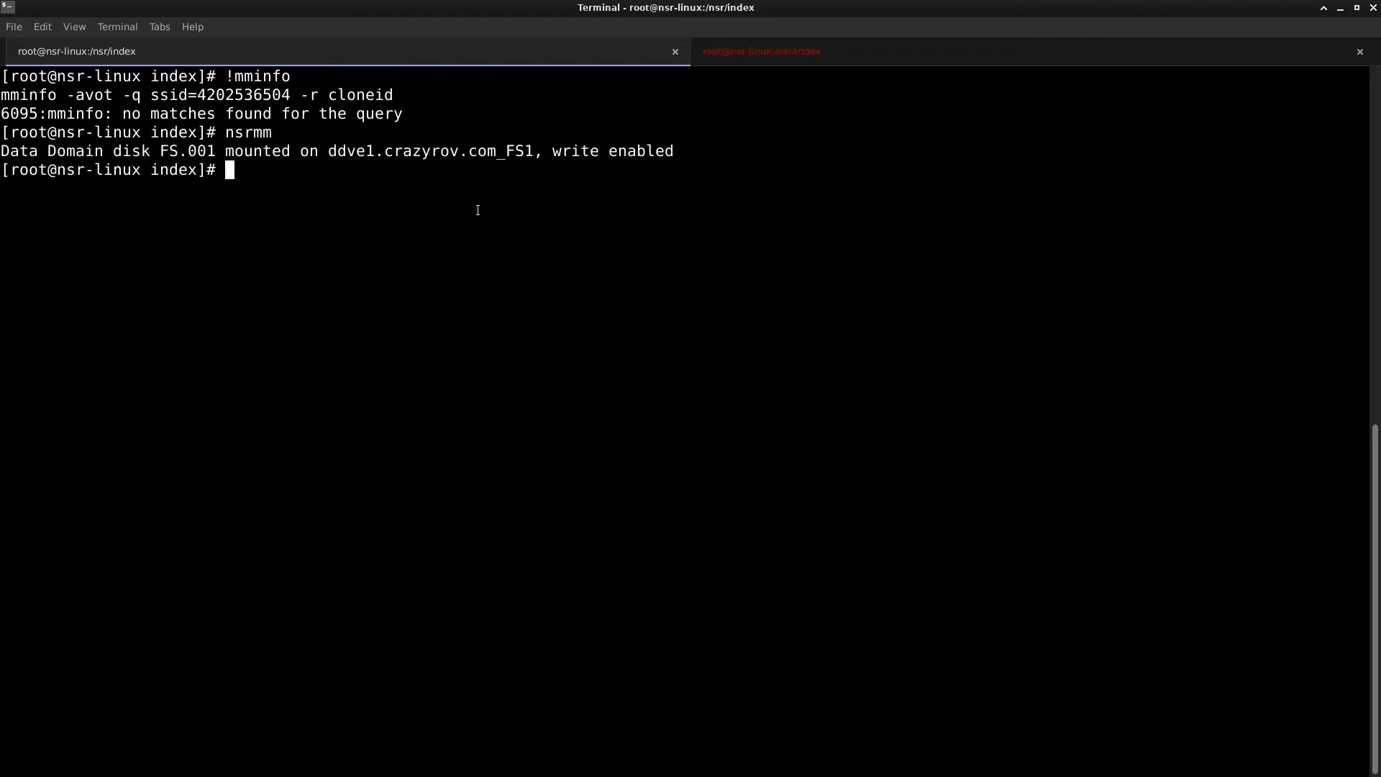
click(760, 50)
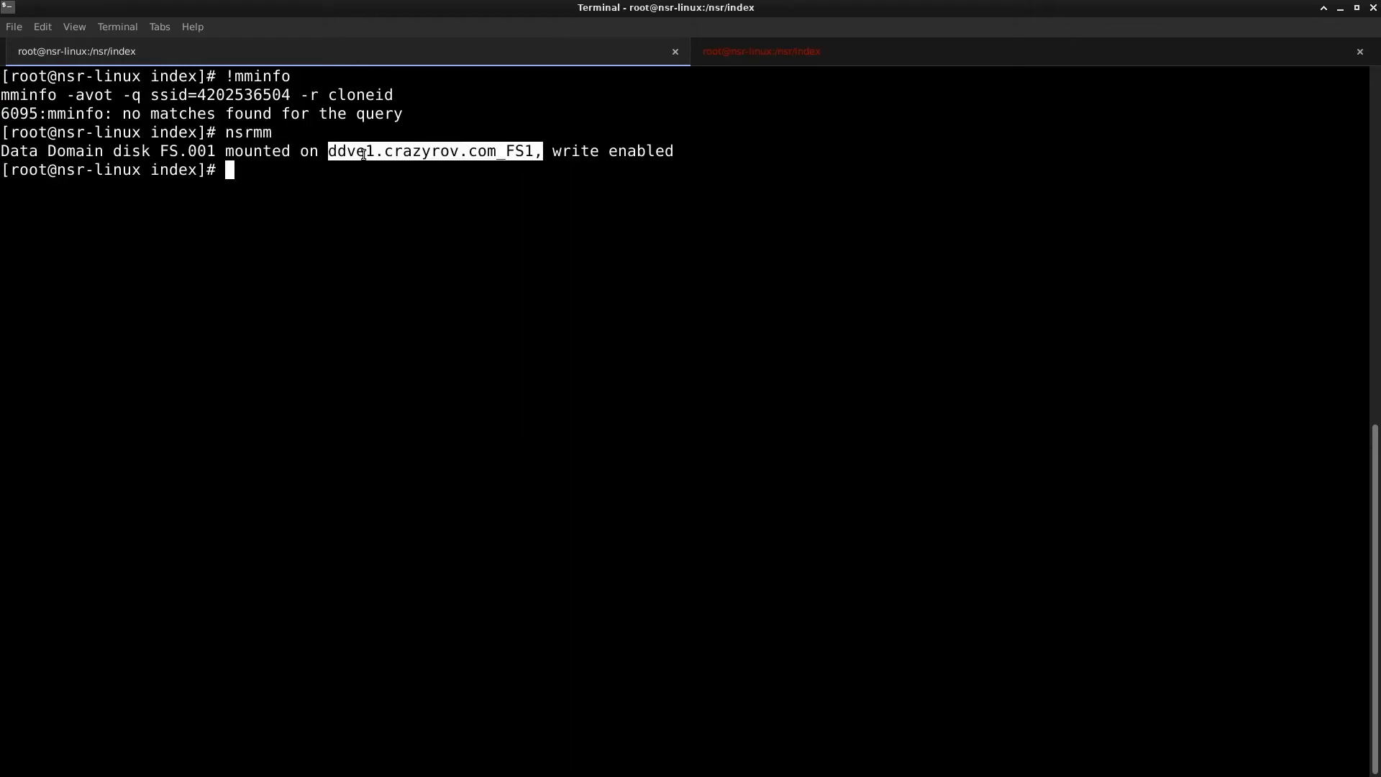
text(scanner)
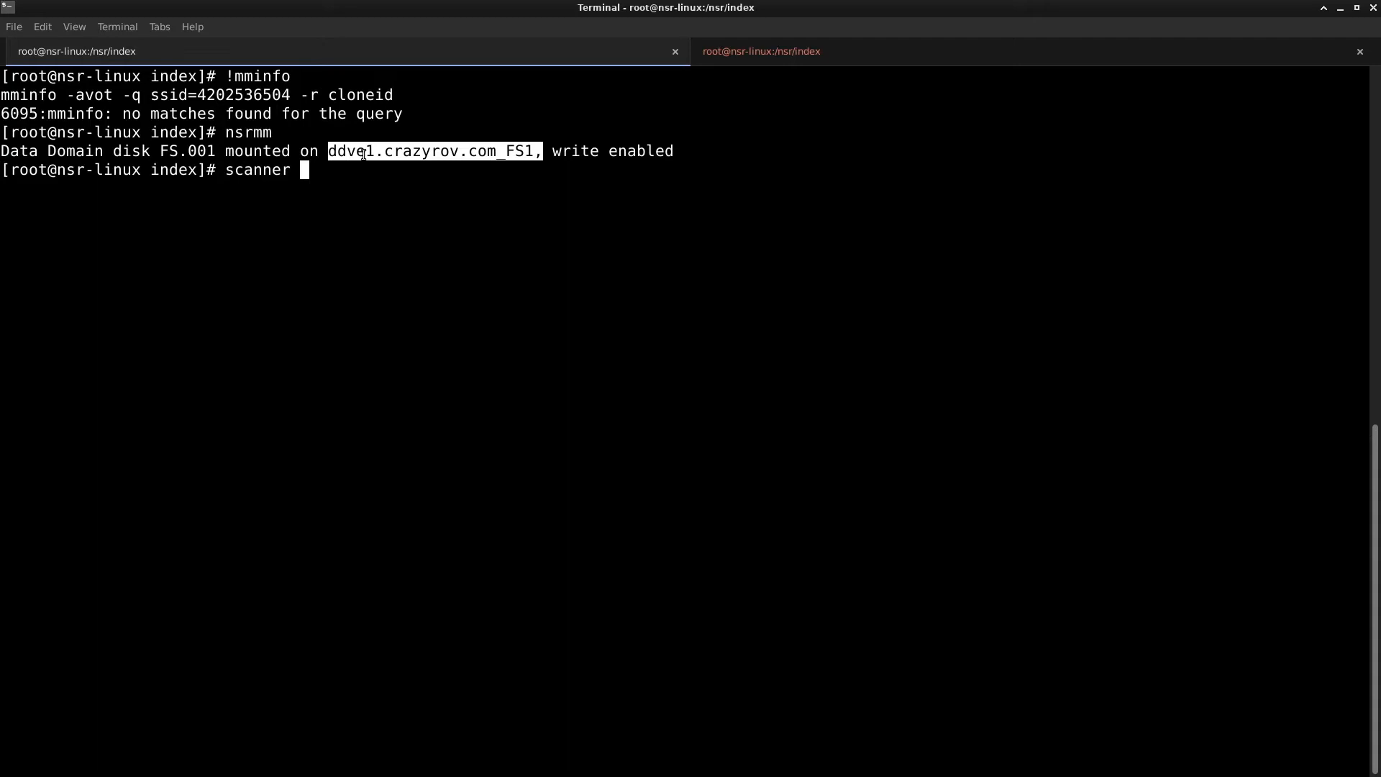
mouse_move(361, 158)
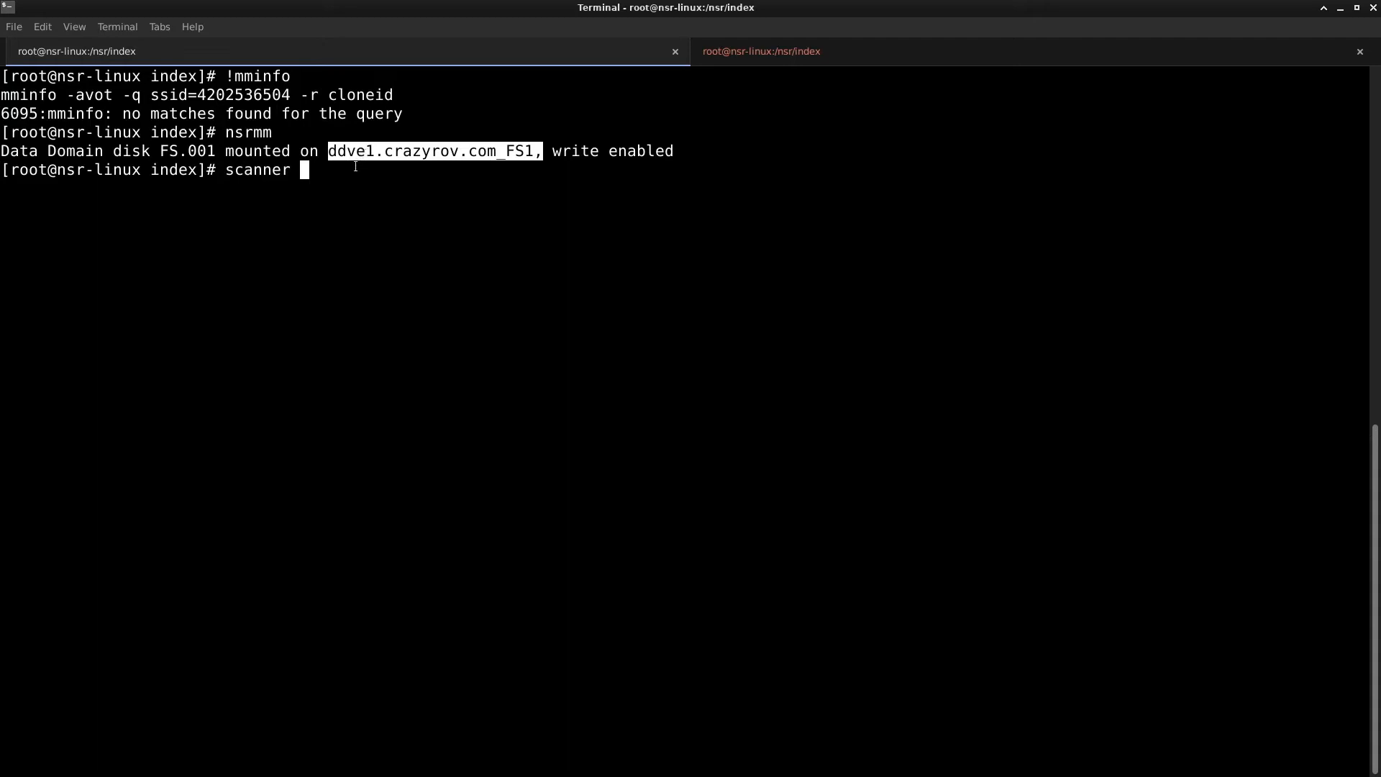
mouse_move(484, 234)
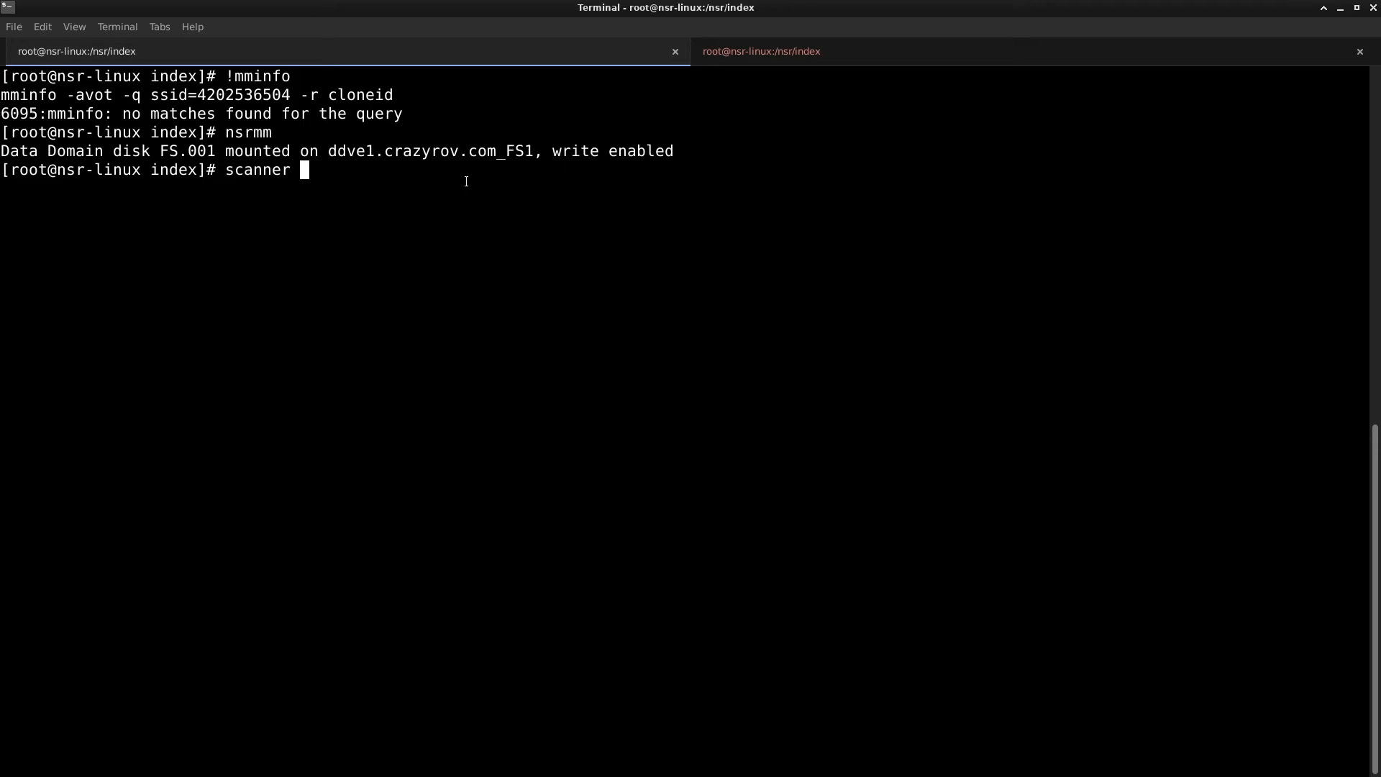
- Run scanner -m against device ddve1.crazyrov.com_FS1 to rescan the FS.001 volume
text(-m)
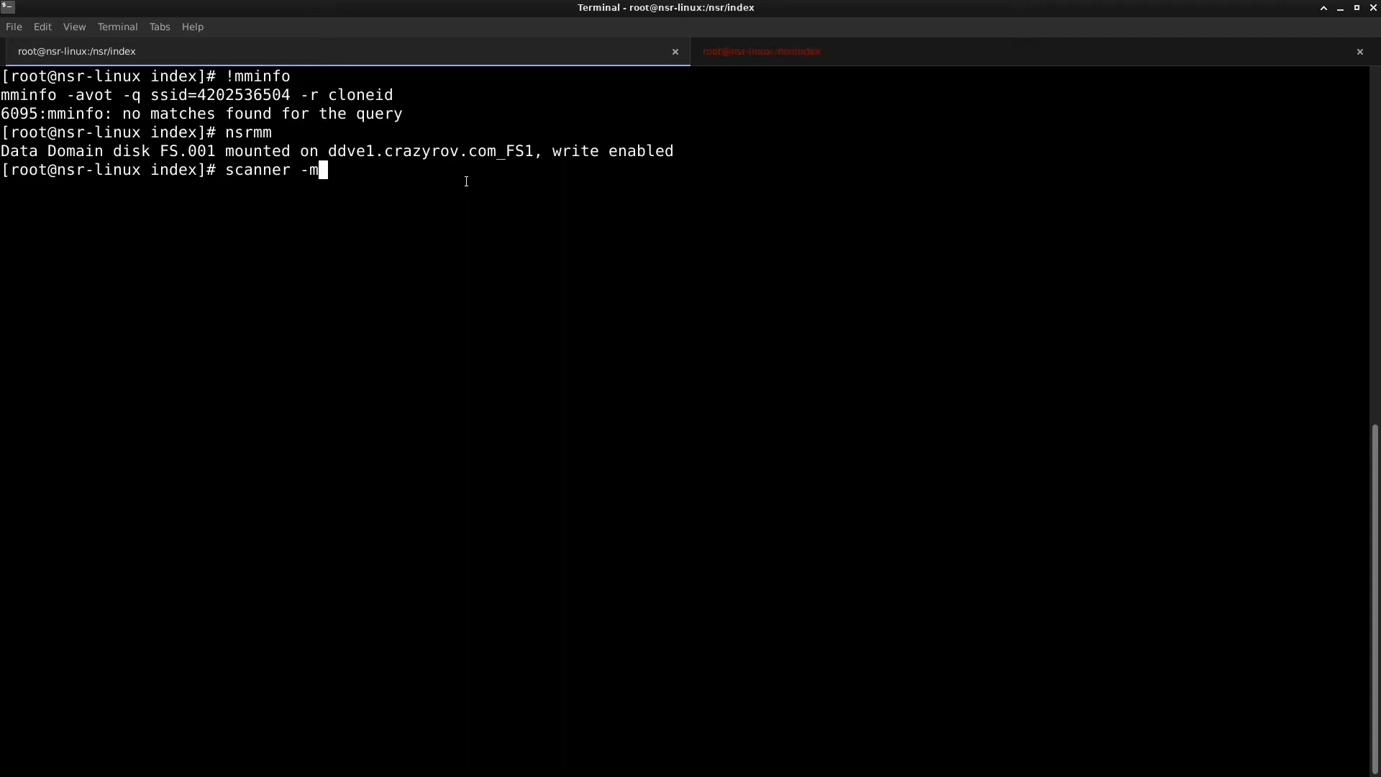
text(-S)
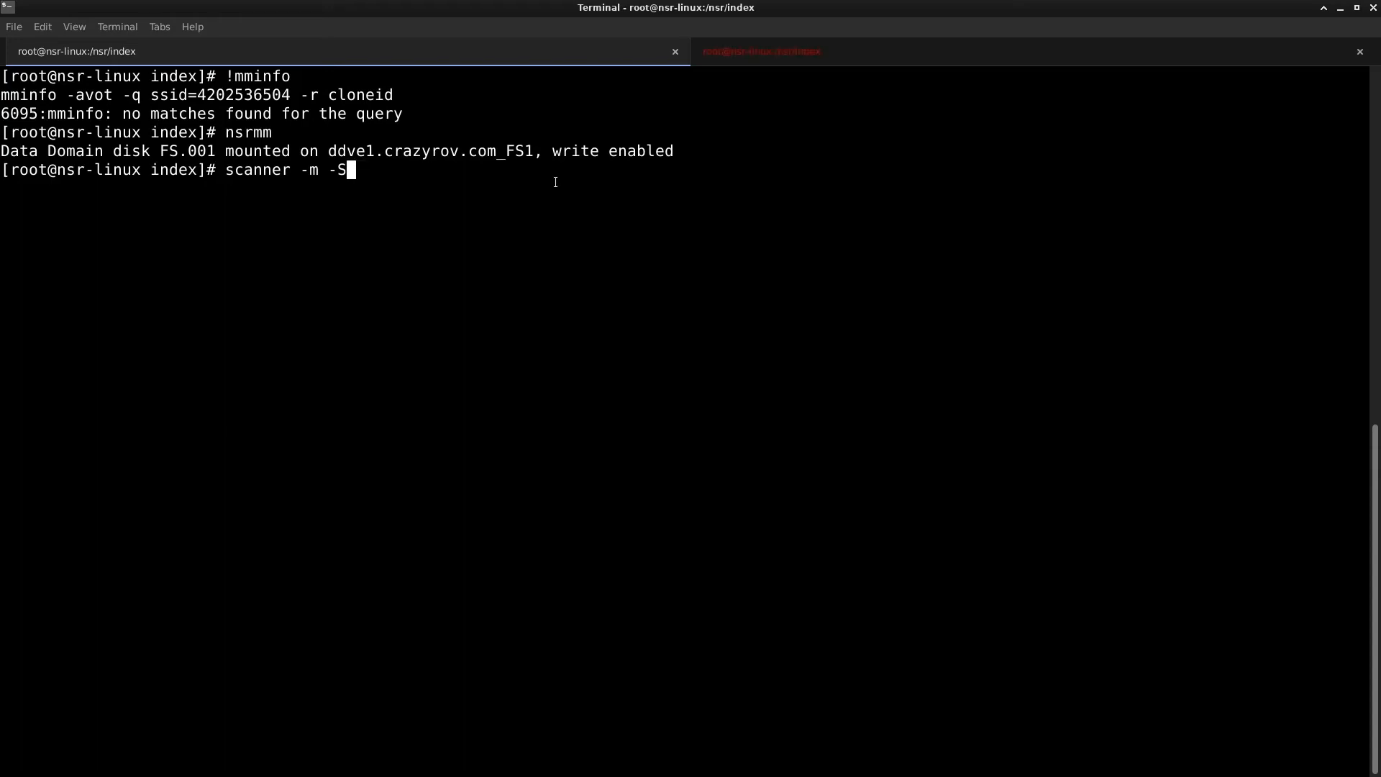
key(BackSpace)
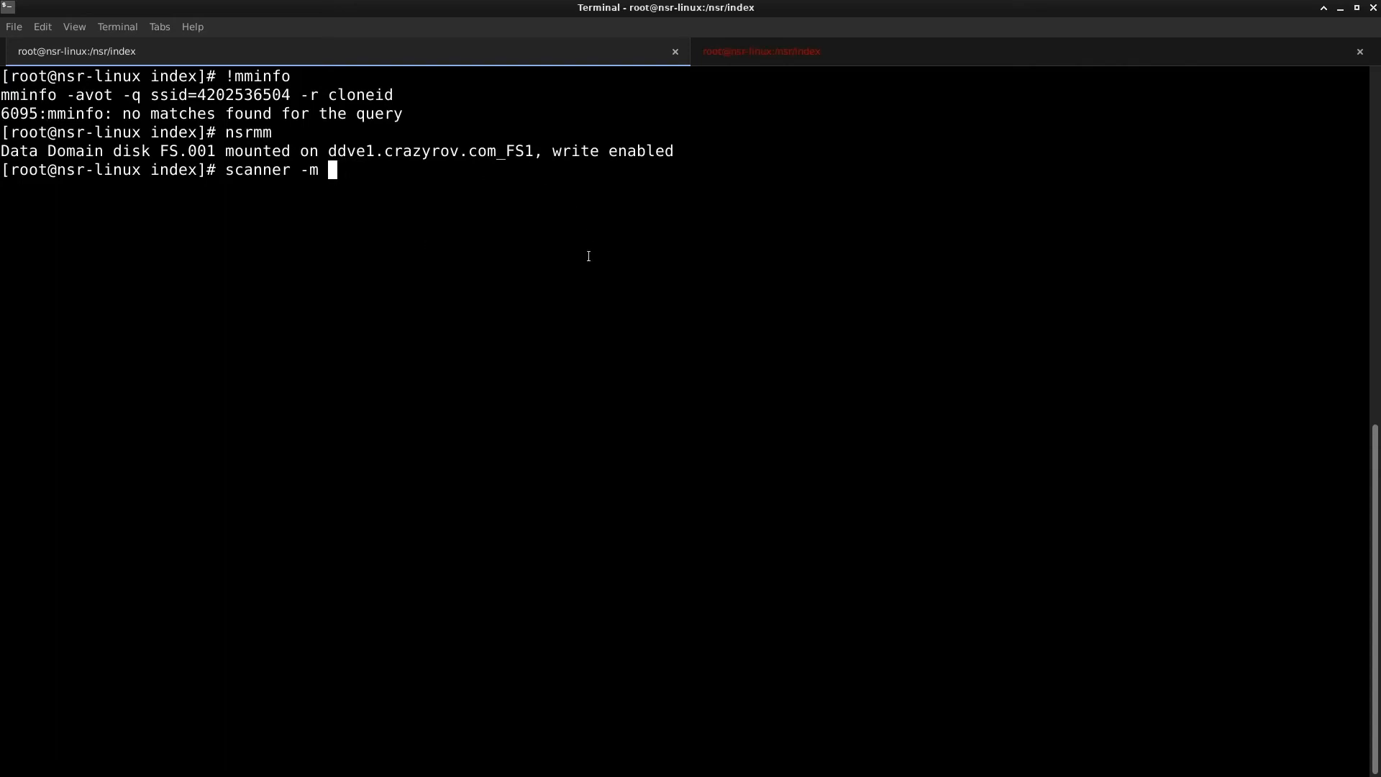
mouse_move(582, 262)
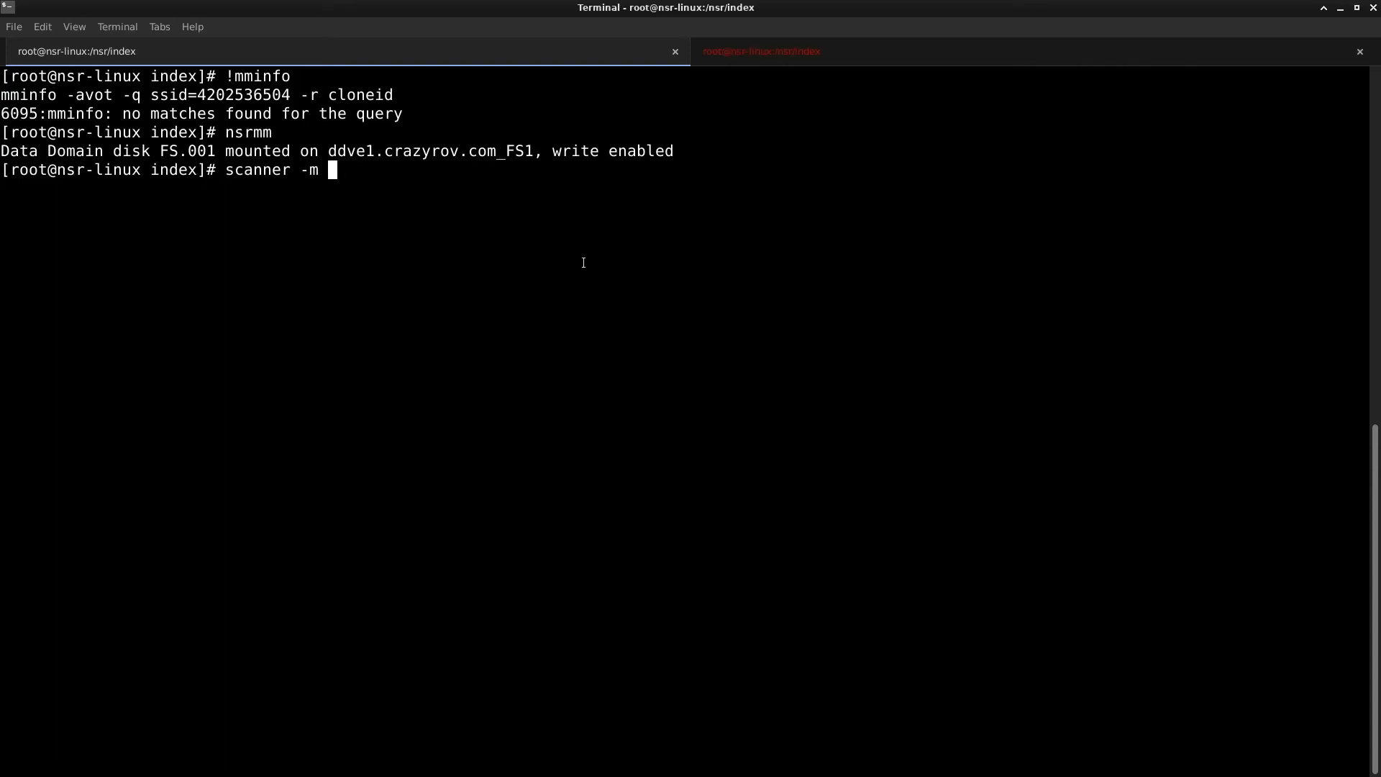
double_click(432, 152)
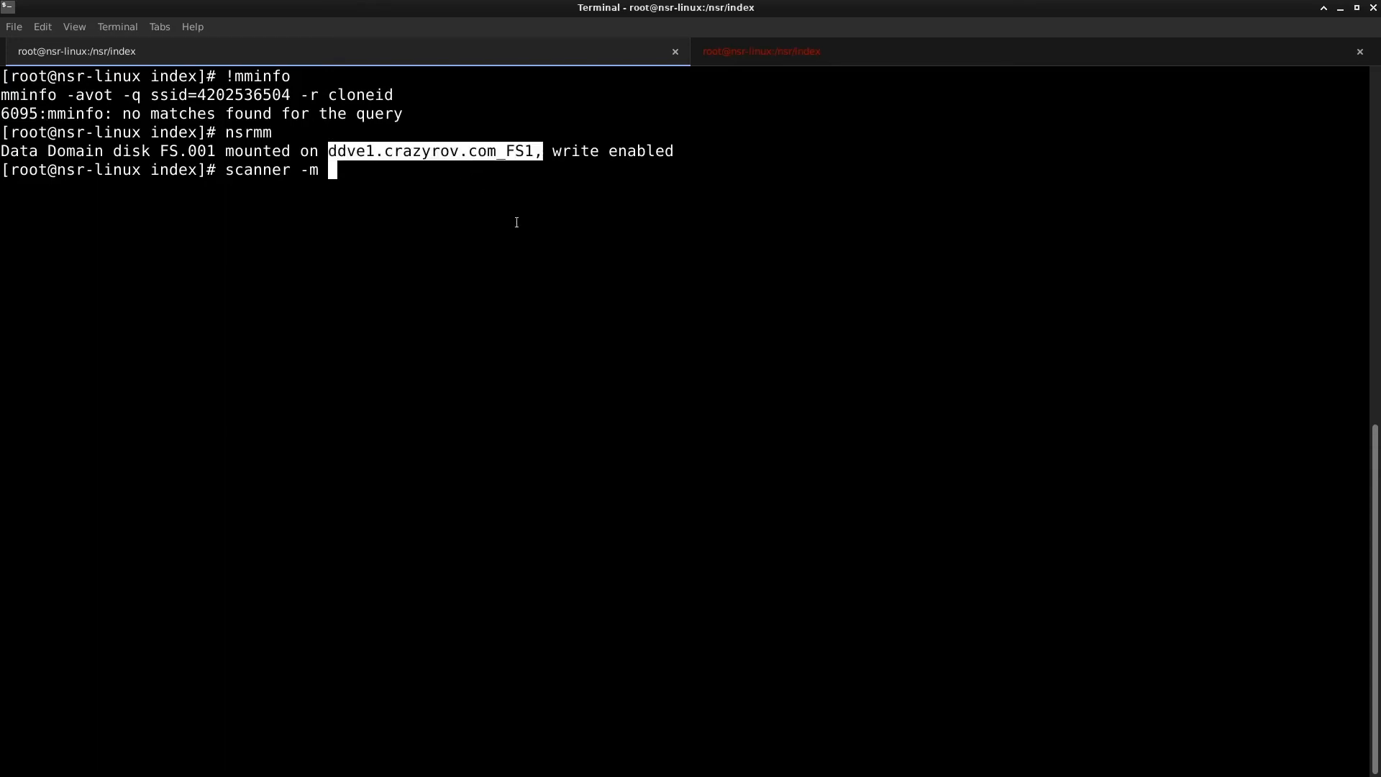
text(ddve1.crazyrov.com_FS1,)
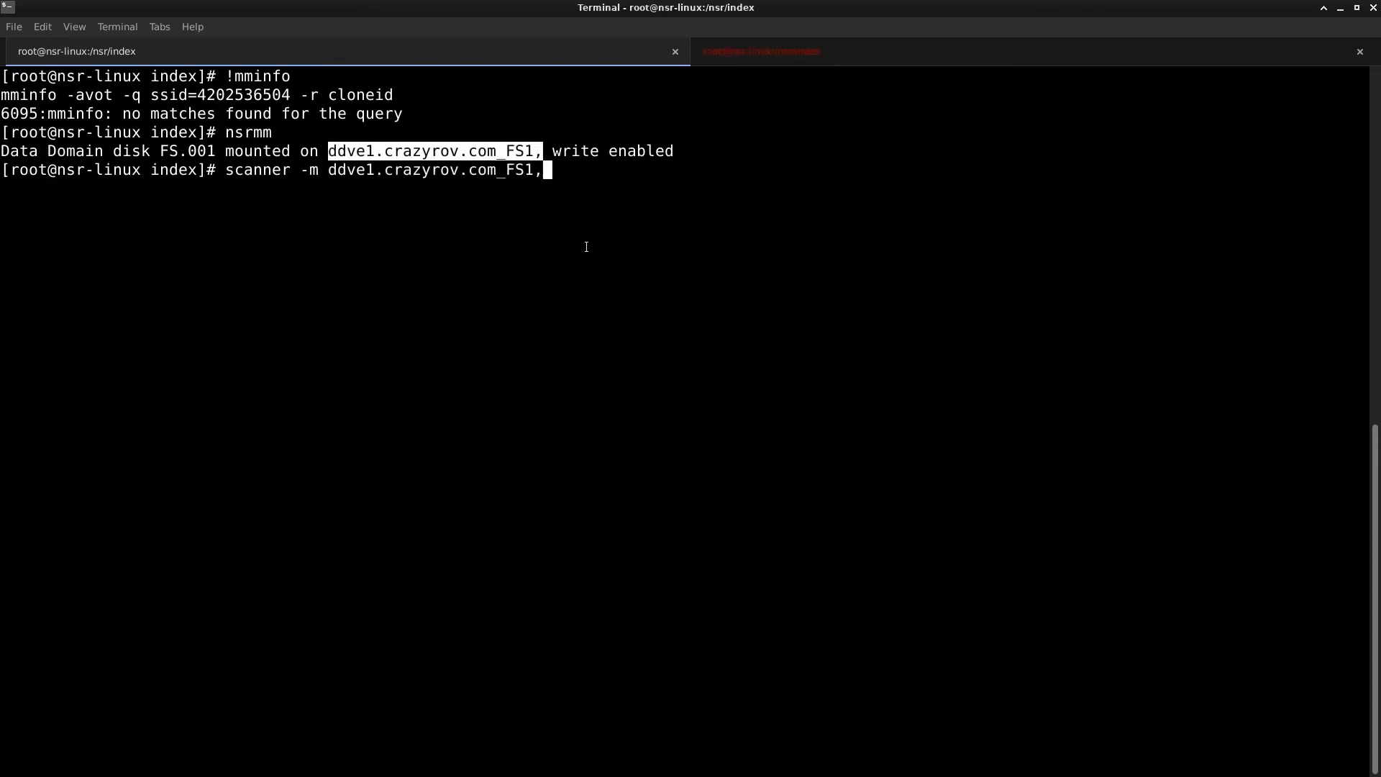
key(BackSpace)
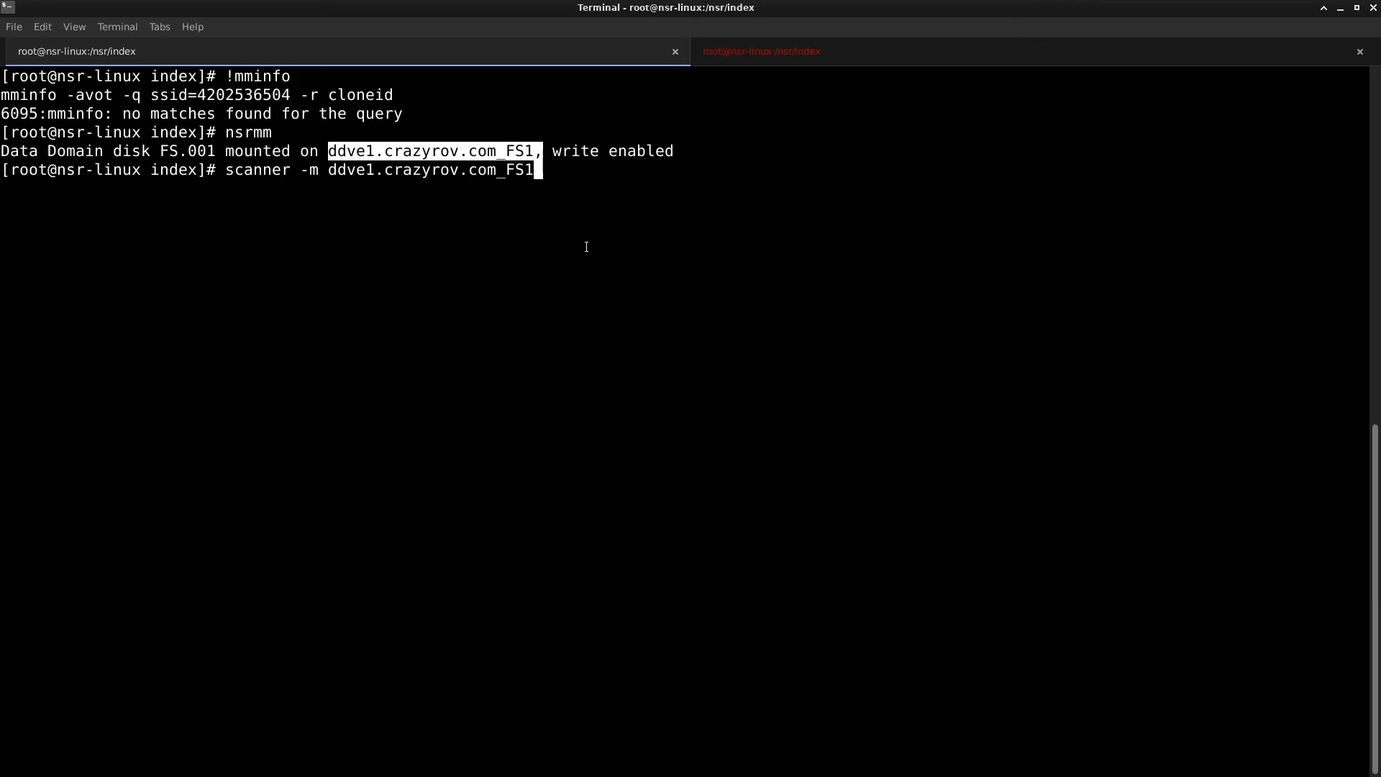
key(Return)
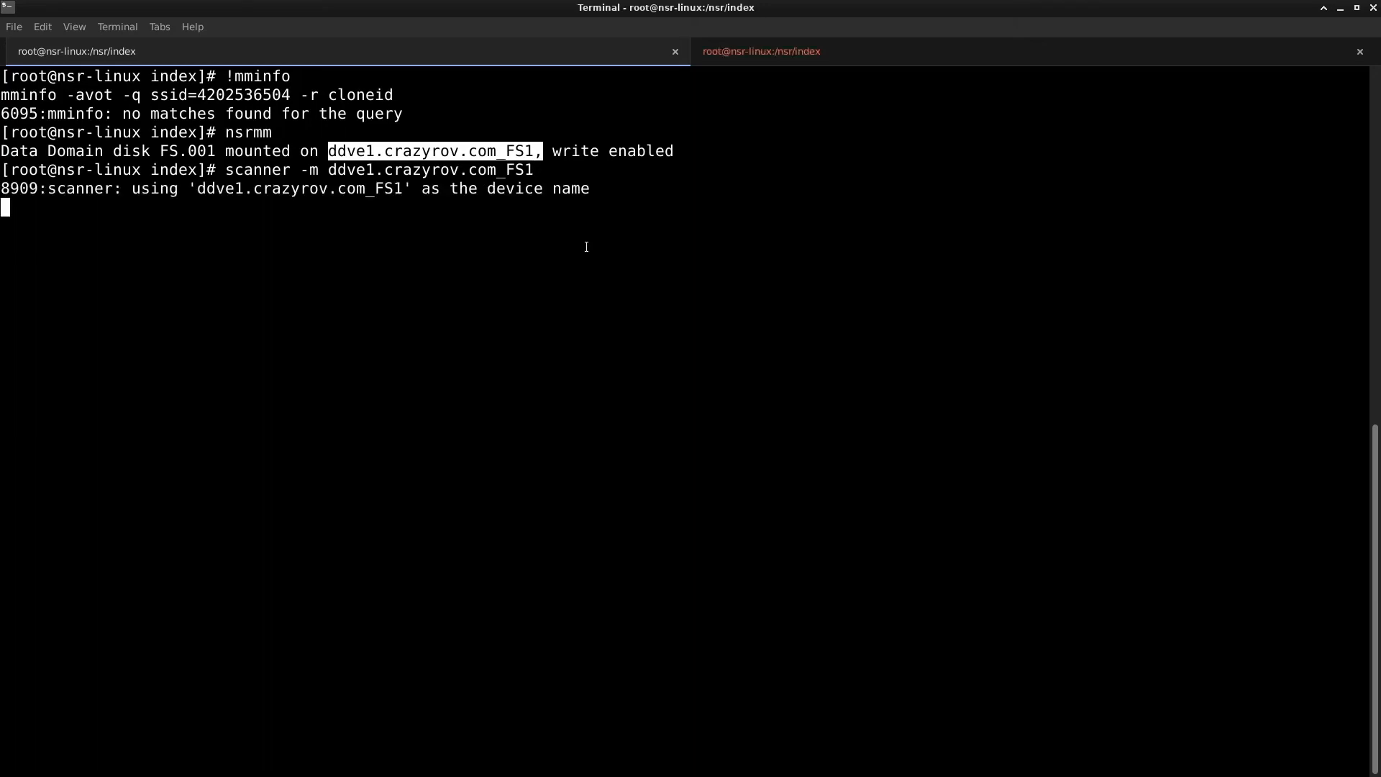
mouse_move(590, 256)
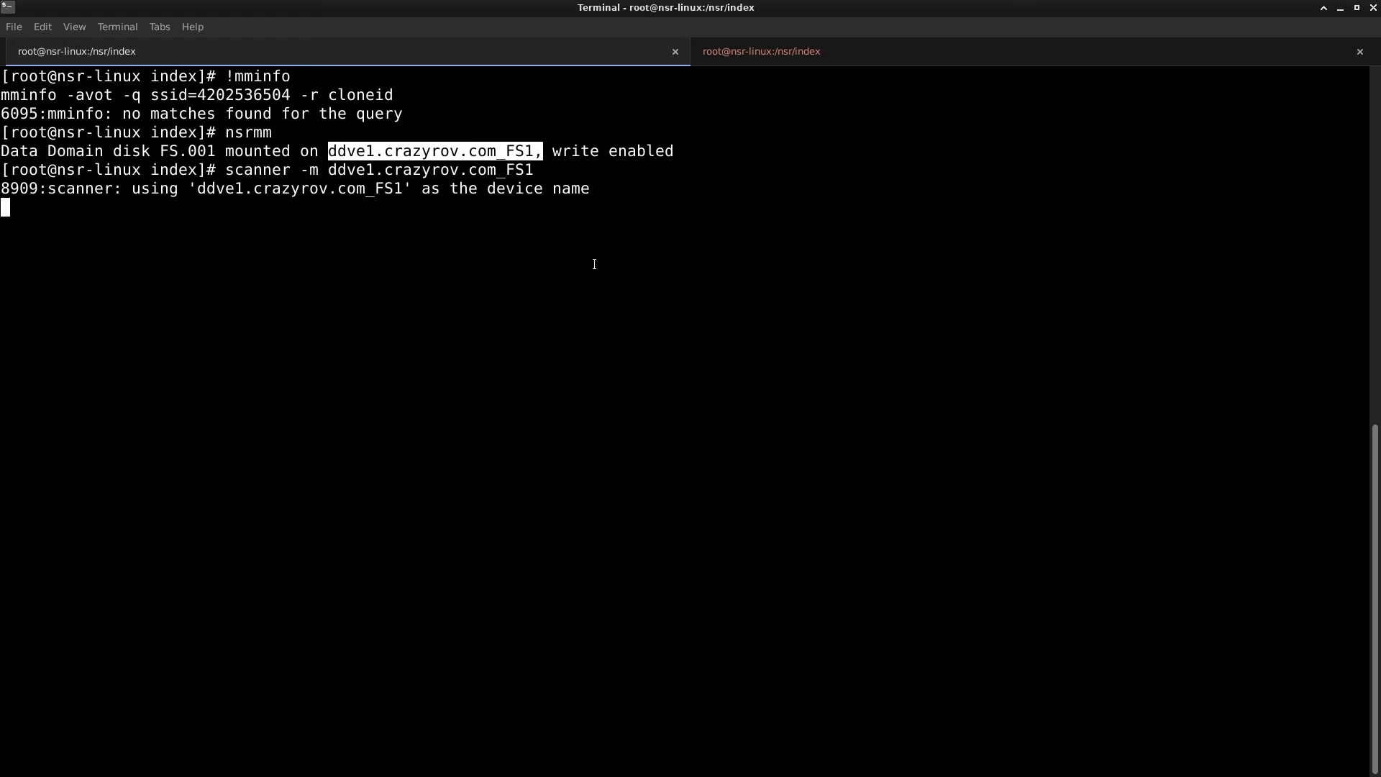
mouse_move(480, 92)
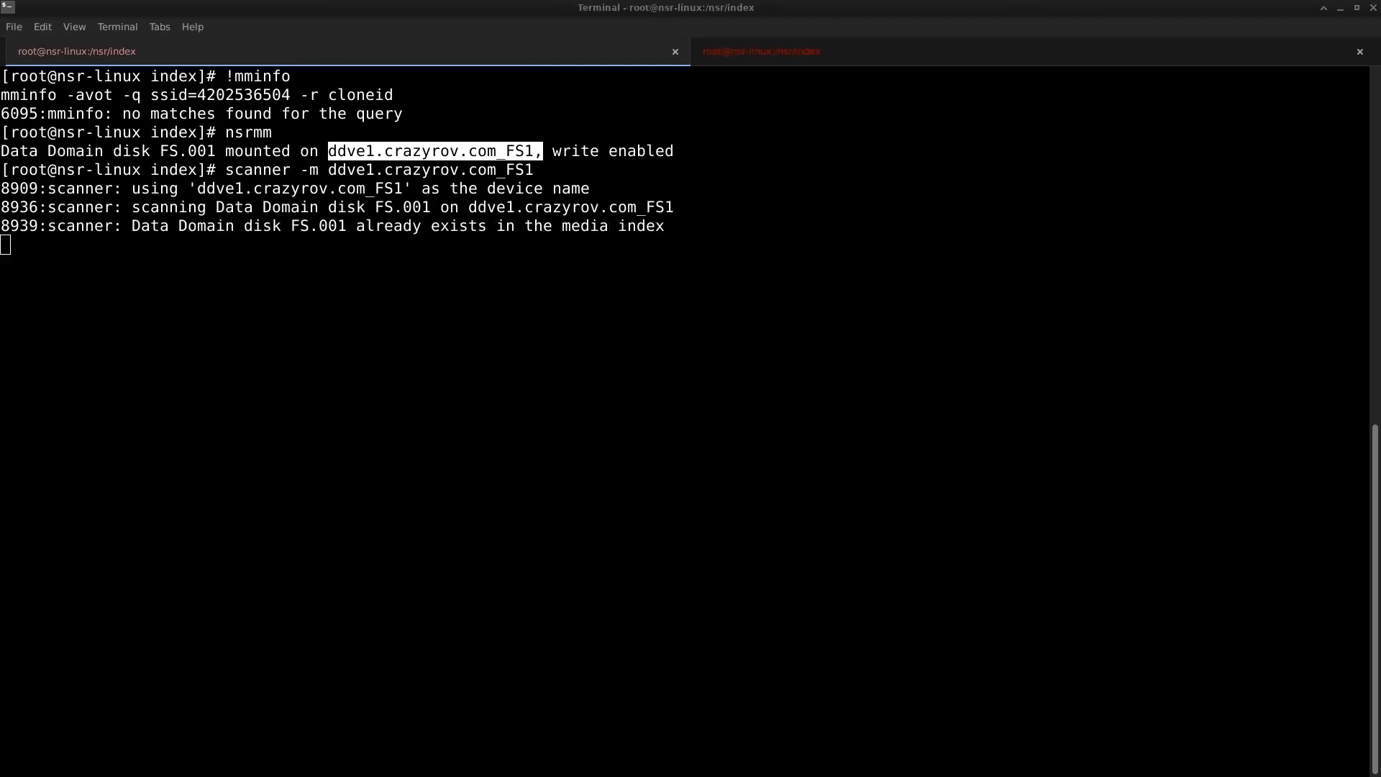
- Watch scanner report FS.001 already in the media index and start listing scan completions
click(761, 51)
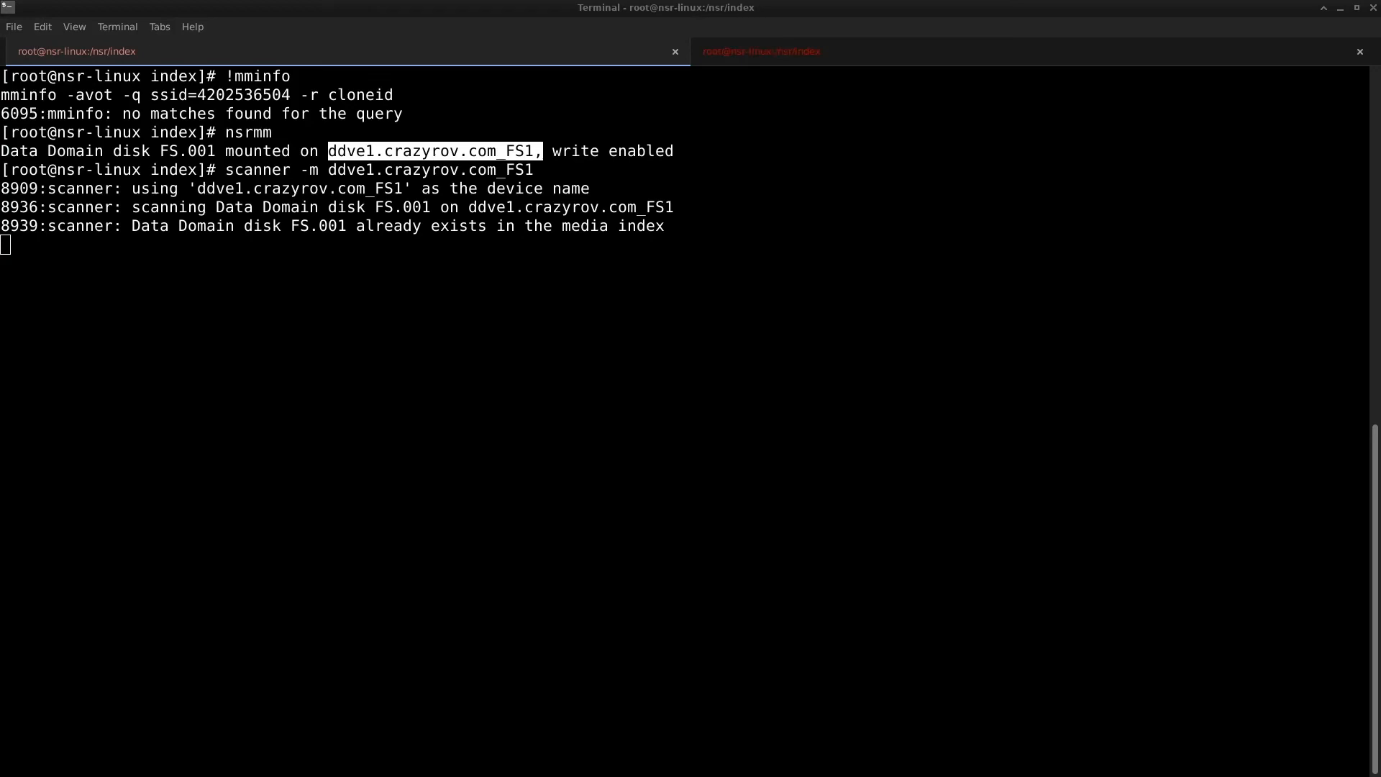
click(760, 50)
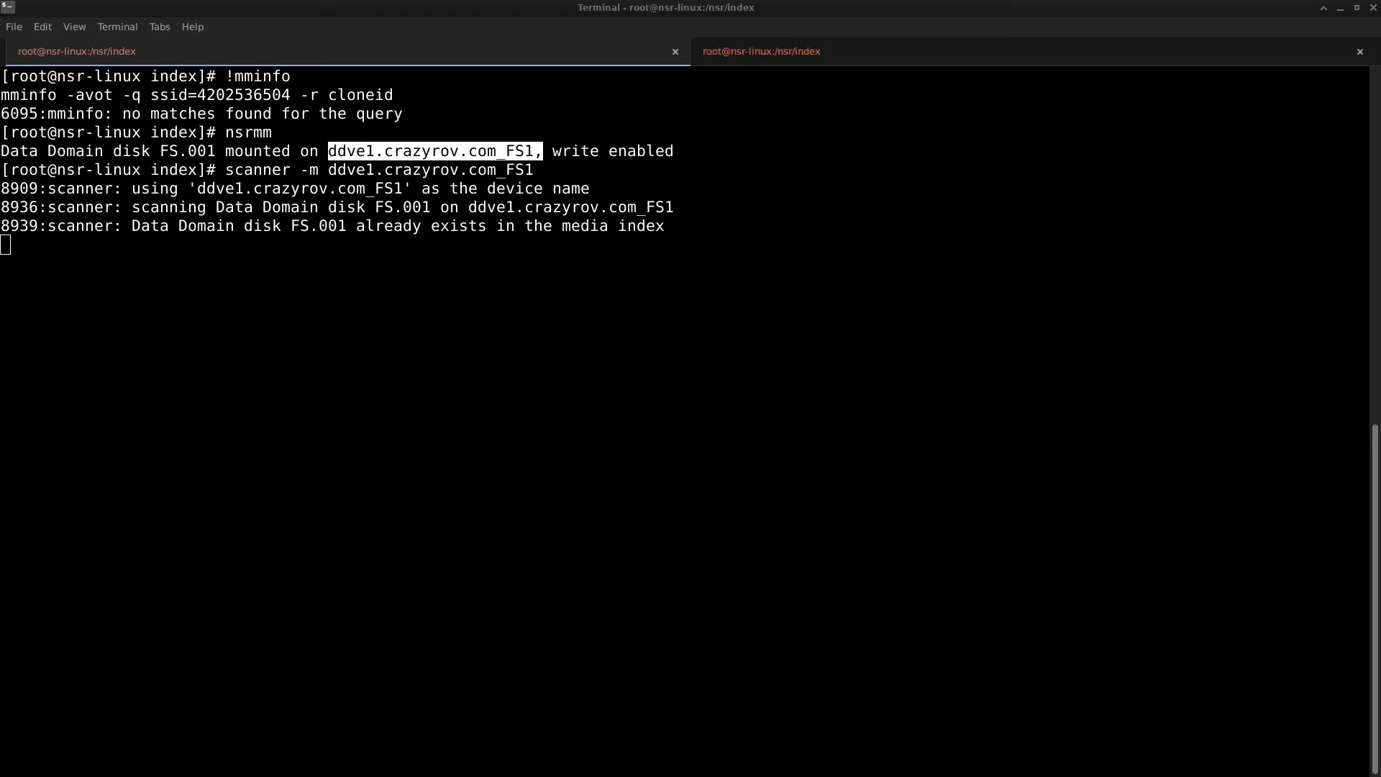
scroll(down, 3)
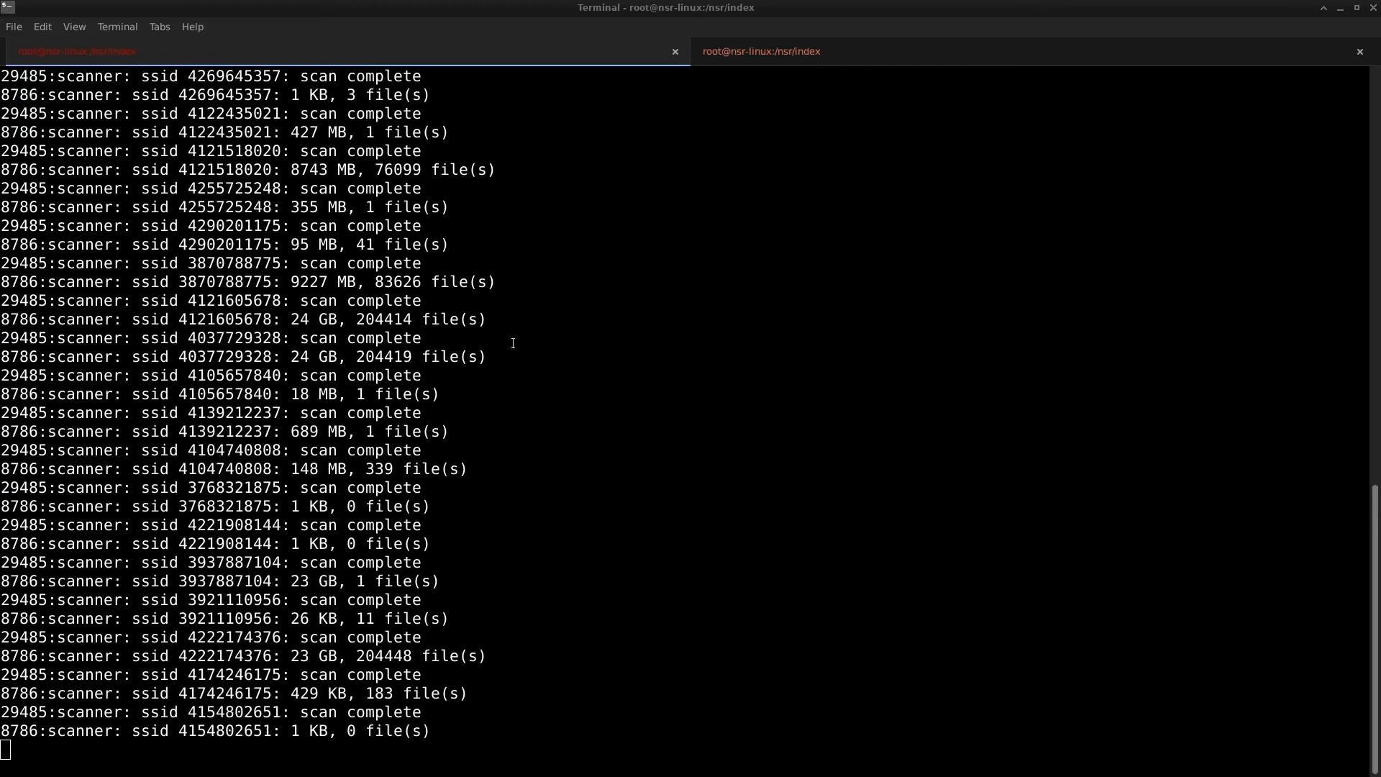
scroll(down, 3)
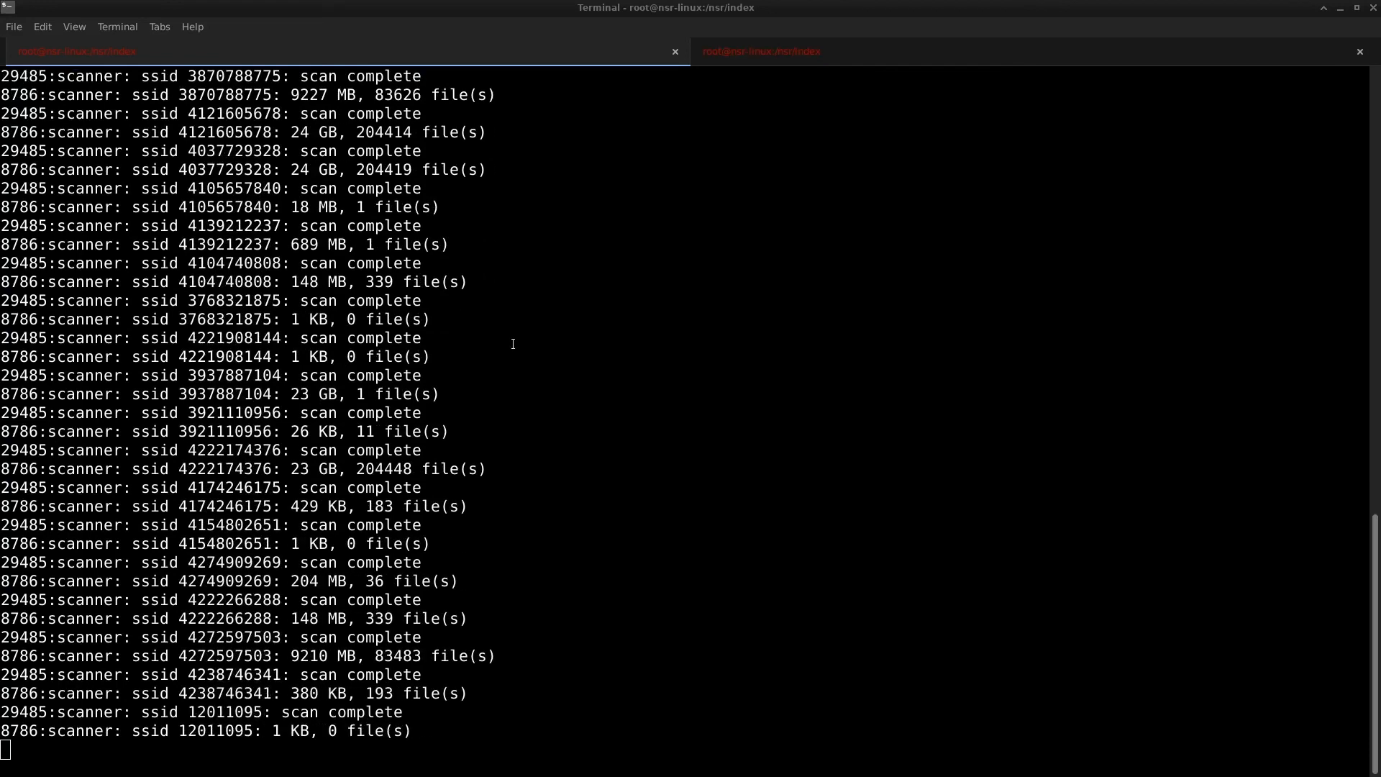
scroll(down, 3)
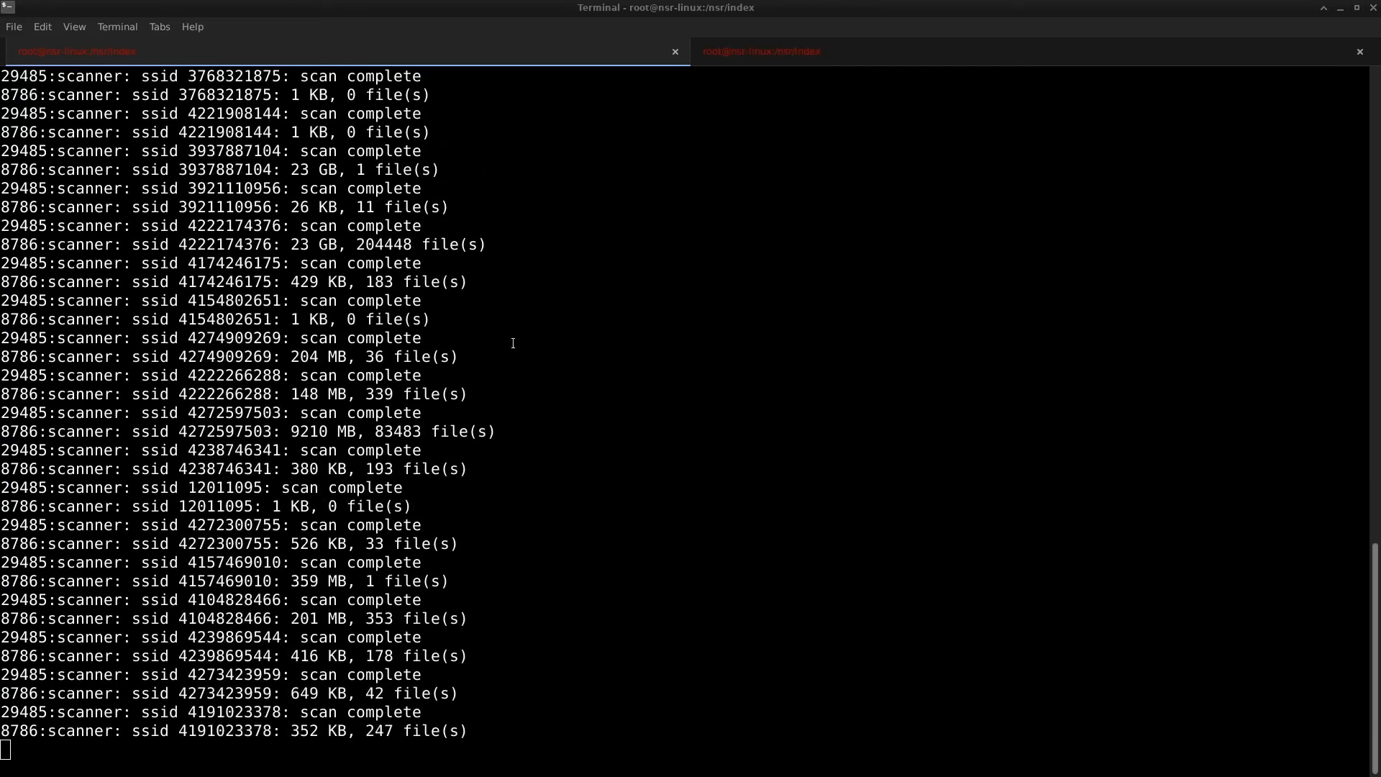
scroll(down, 3)
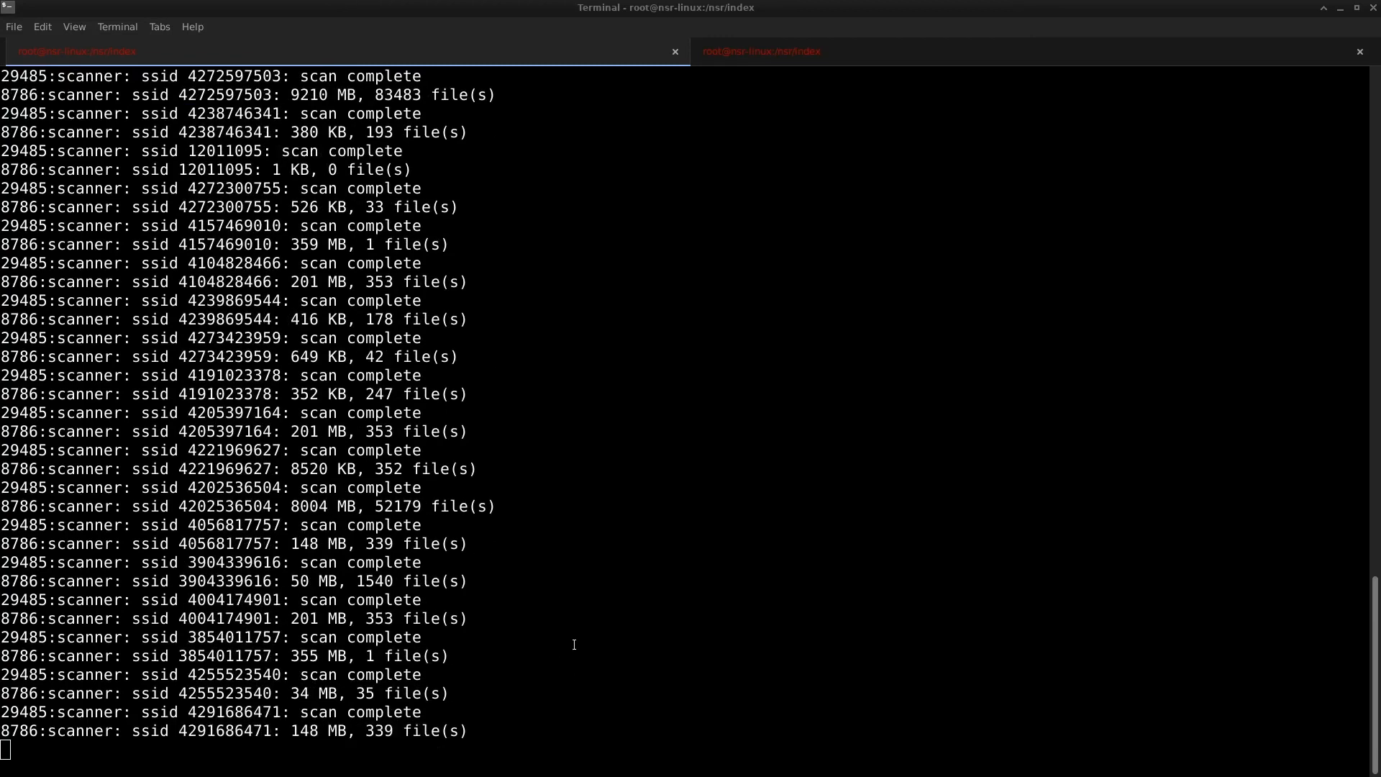
scroll(down, 3)
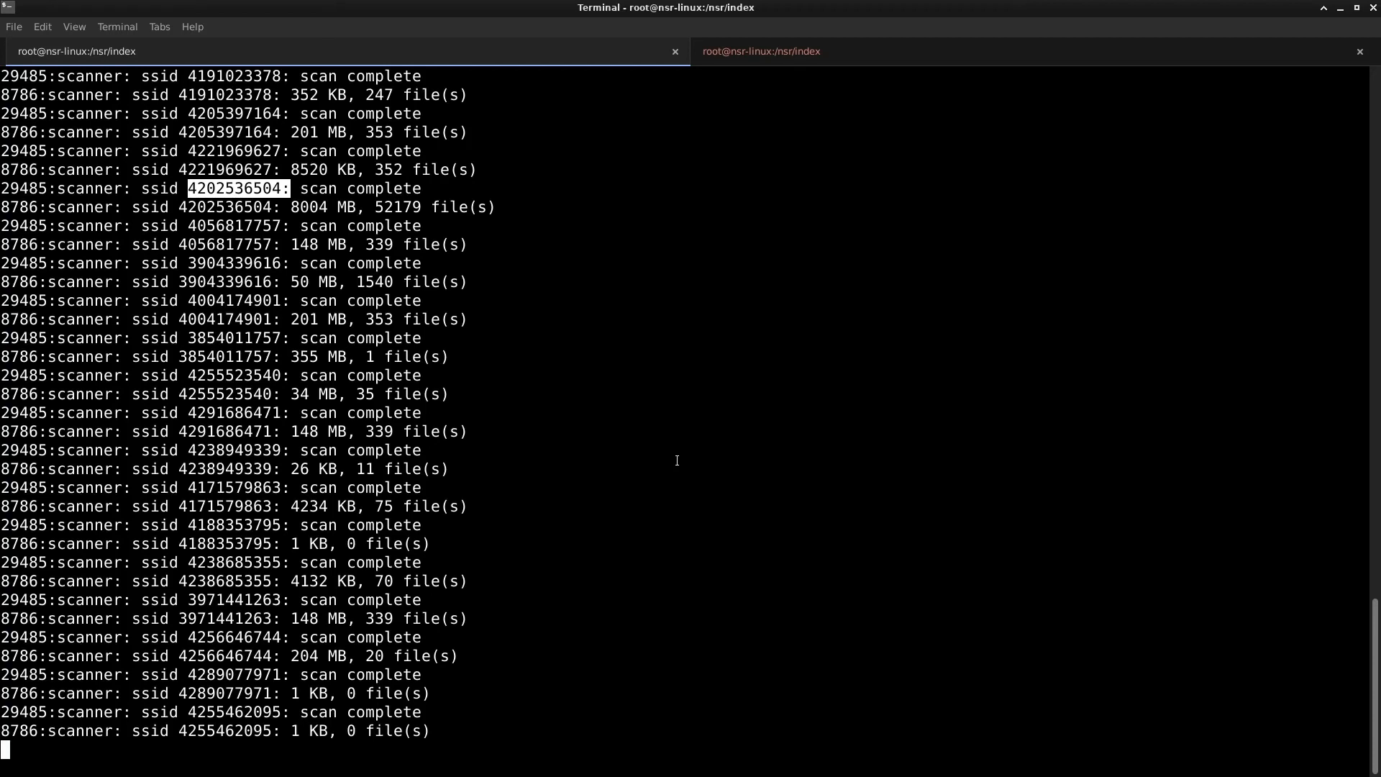
mouse_move(706, 458)
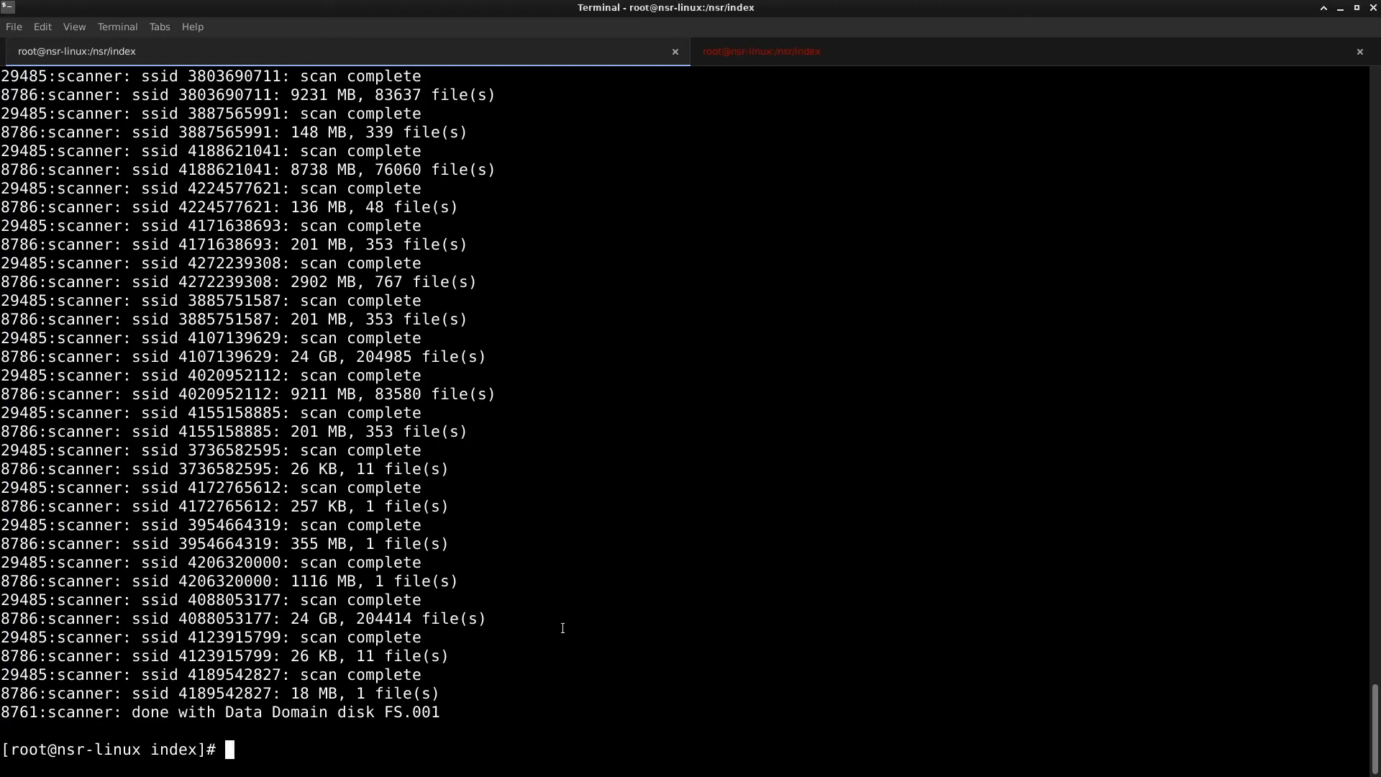
text(scanner -m ddve1.crazyrov.com_FS1)
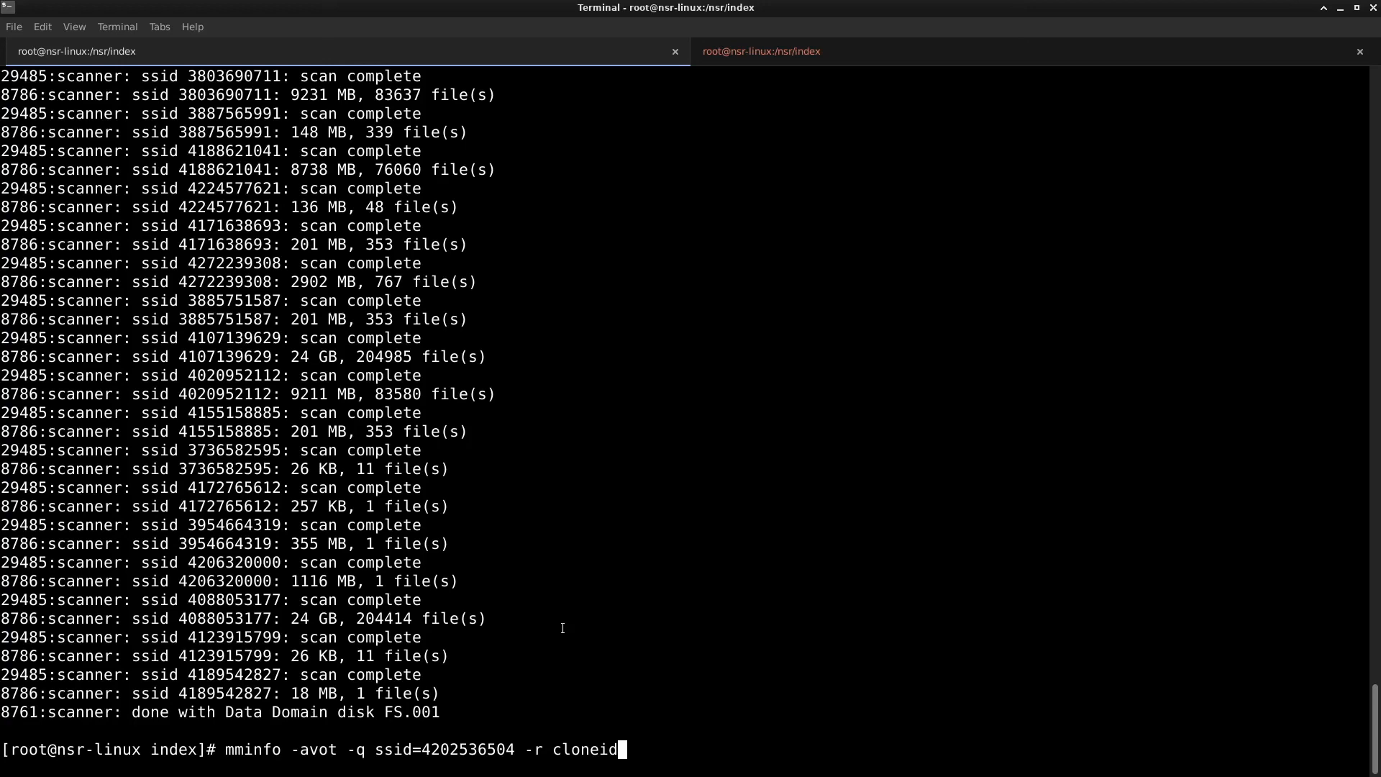
key(Return)
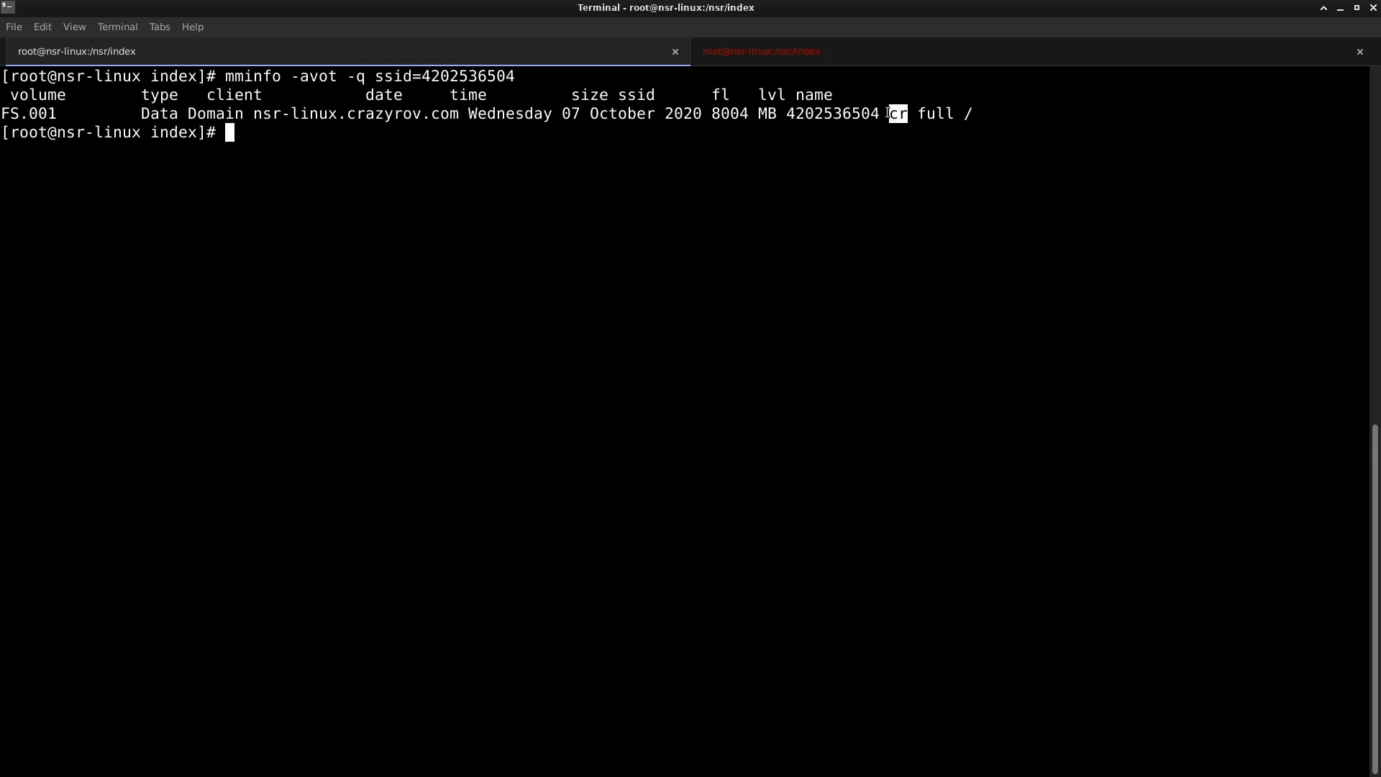
click(759, 50)
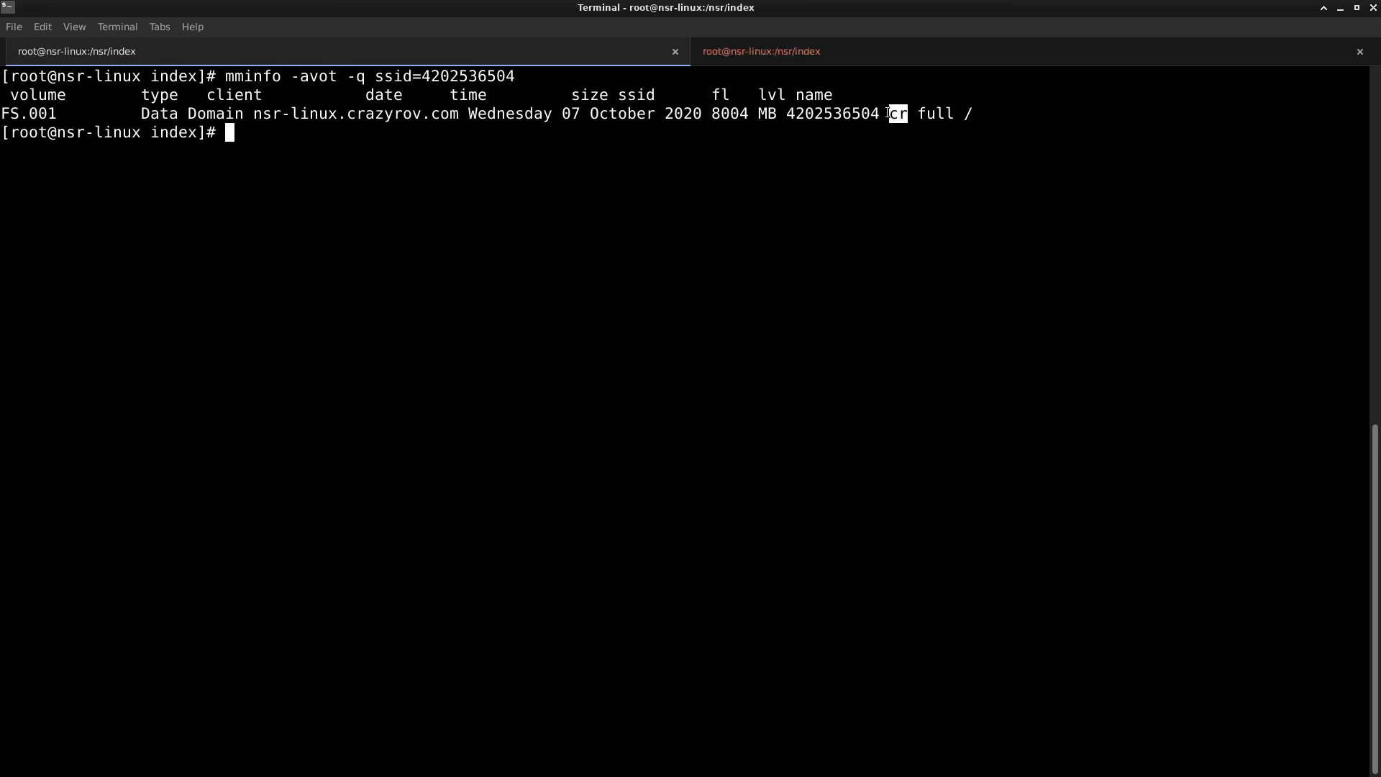